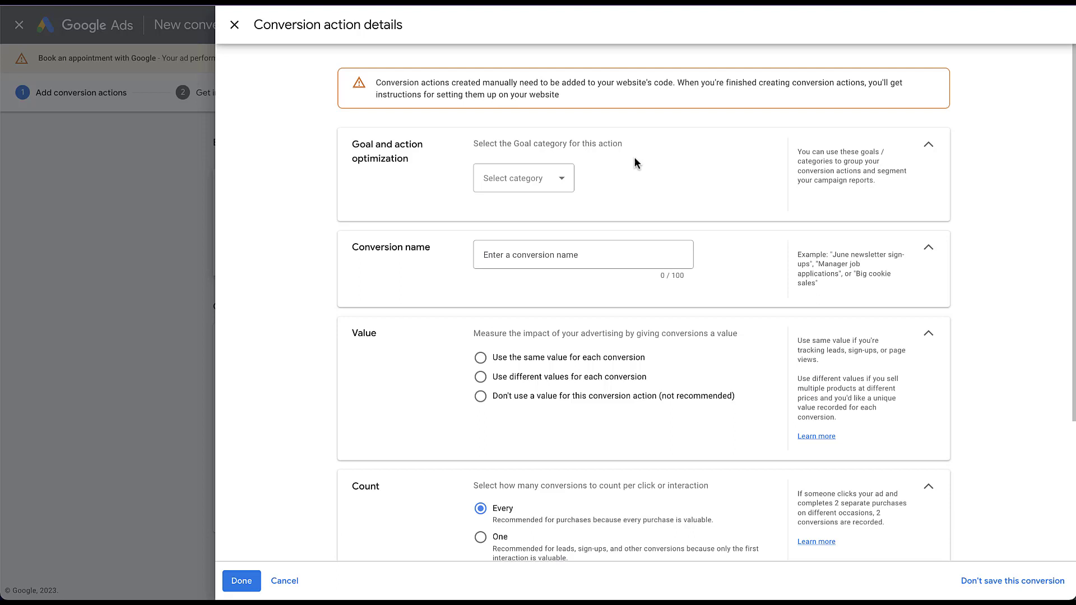
pyautogui.moveTo(631, 160)
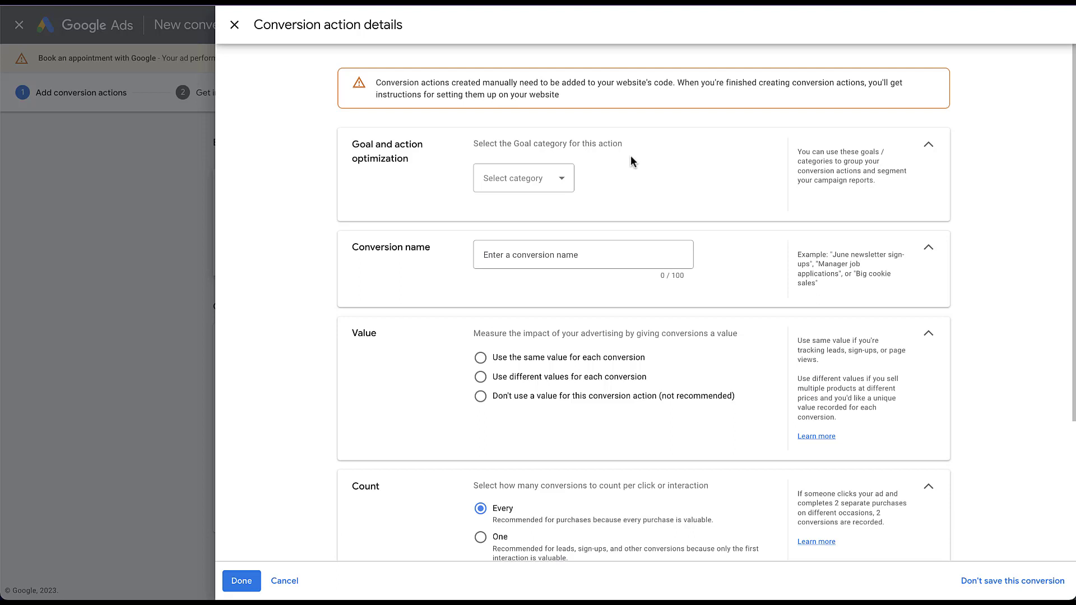
# Expand the goal category dropdown in the new conversion action's details
pyautogui.click(524, 178)
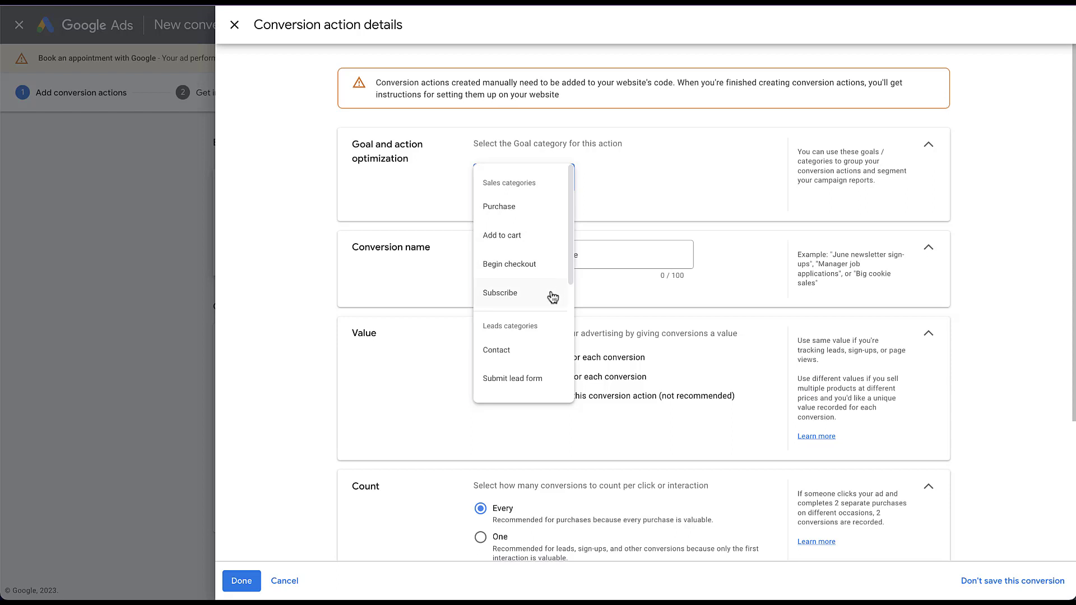
# Scroll through the goal categories, then leave for a new campaign's objective page
pyautogui.scroll(-3)
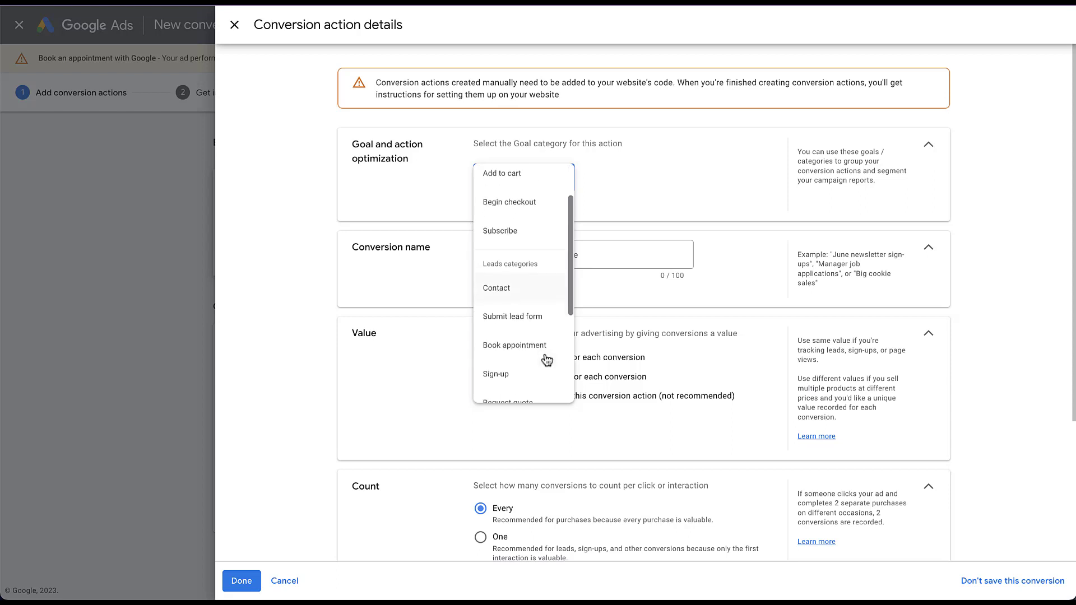
pyautogui.scroll(-3)
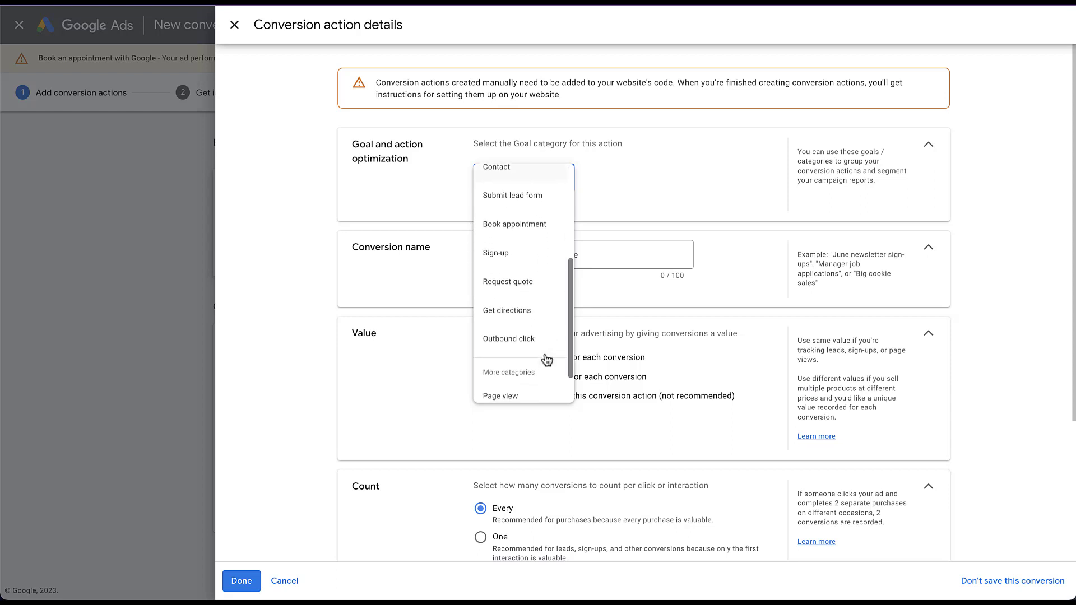
pyautogui.scroll(-3)
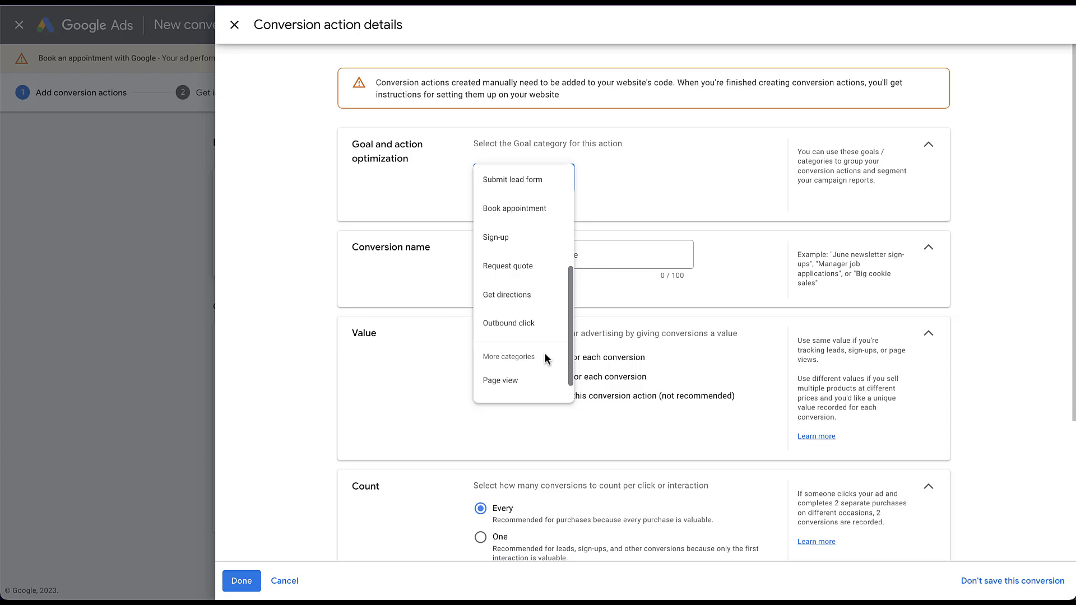
pyautogui.scroll(-3)
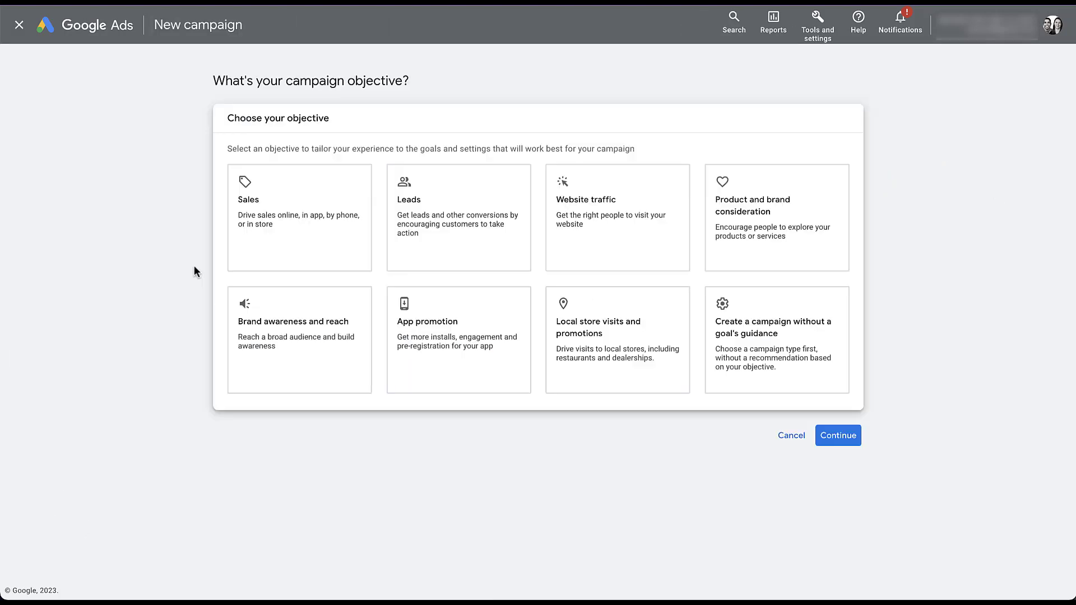
# Pick an objective and the Search type, revealing Contacts and Submit lead forms goals
pyautogui.click(777, 339)
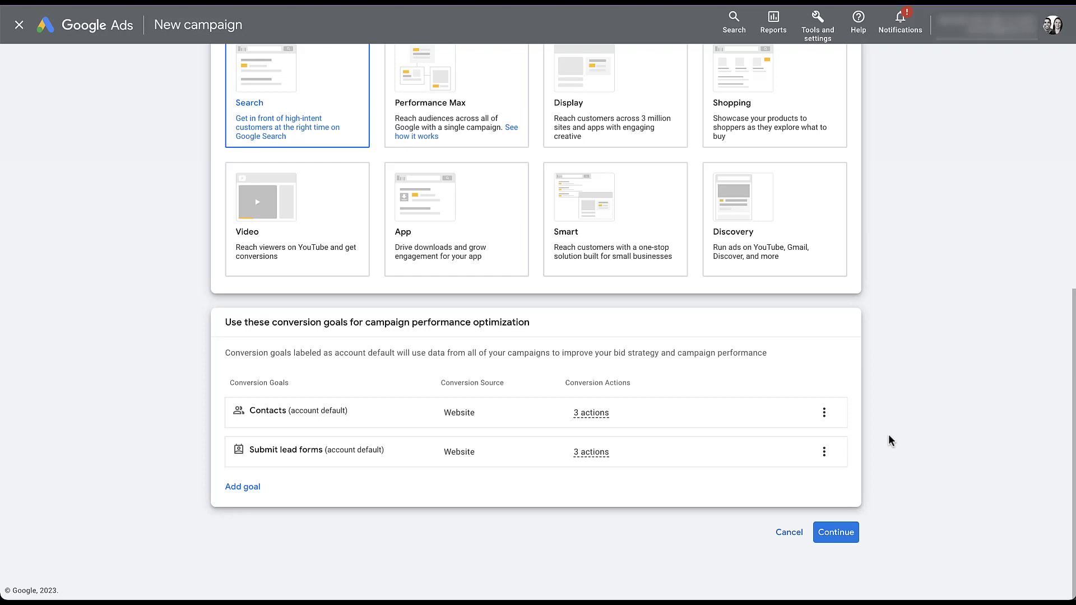
pyautogui.moveTo(307, 388)
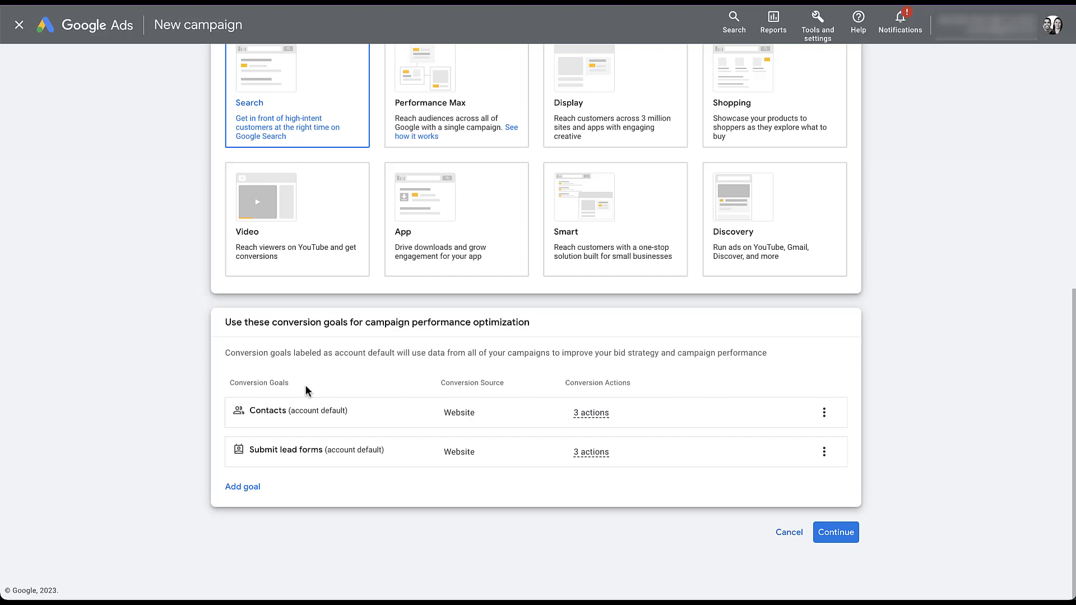
pyautogui.moveTo(316, 390)
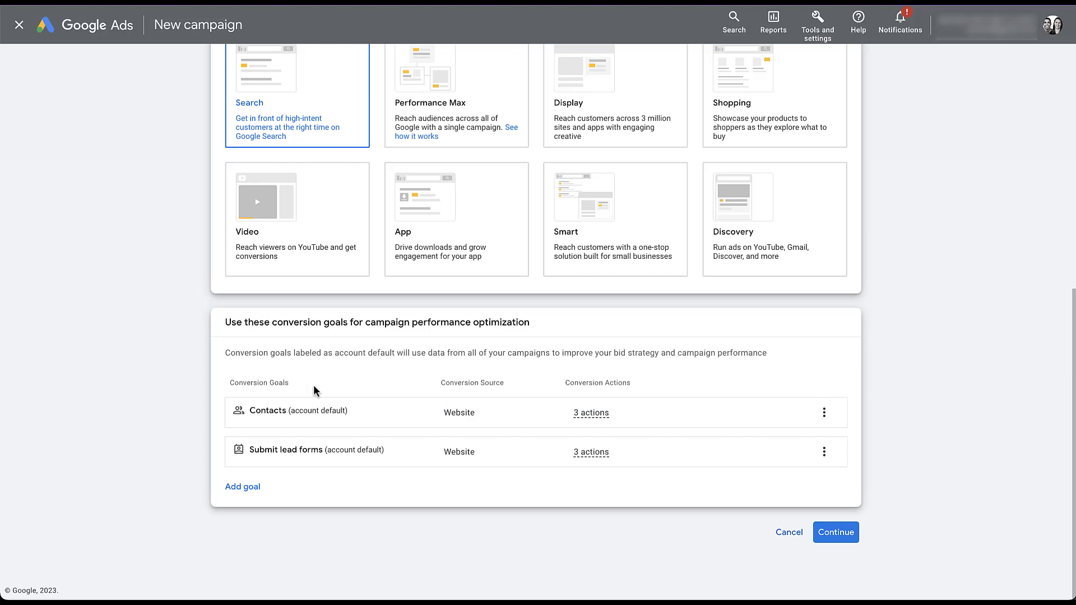
pyautogui.moveTo(512, 386)
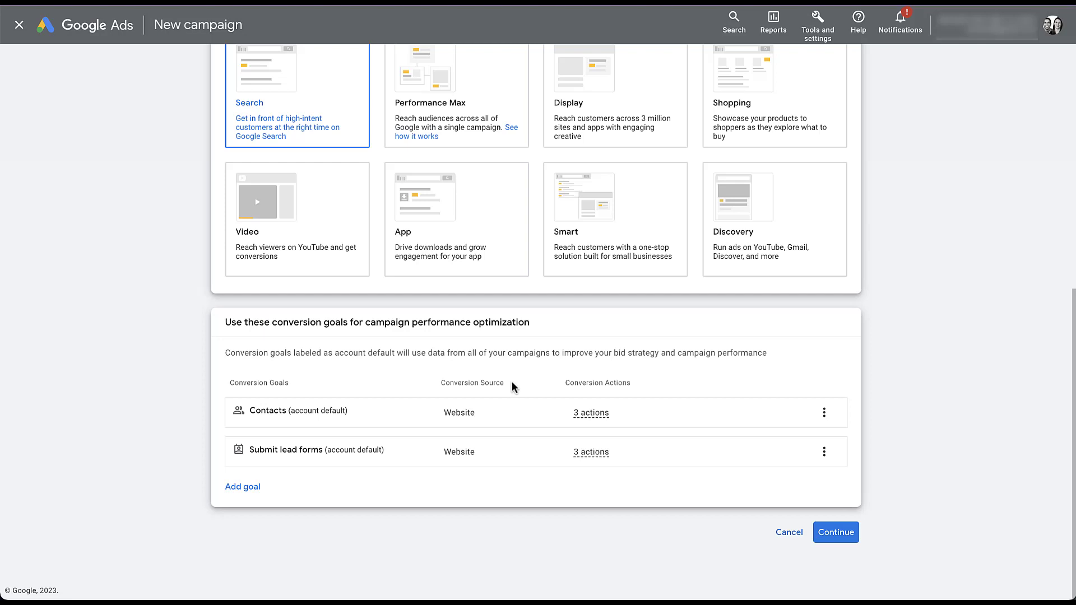
pyautogui.moveTo(654, 389)
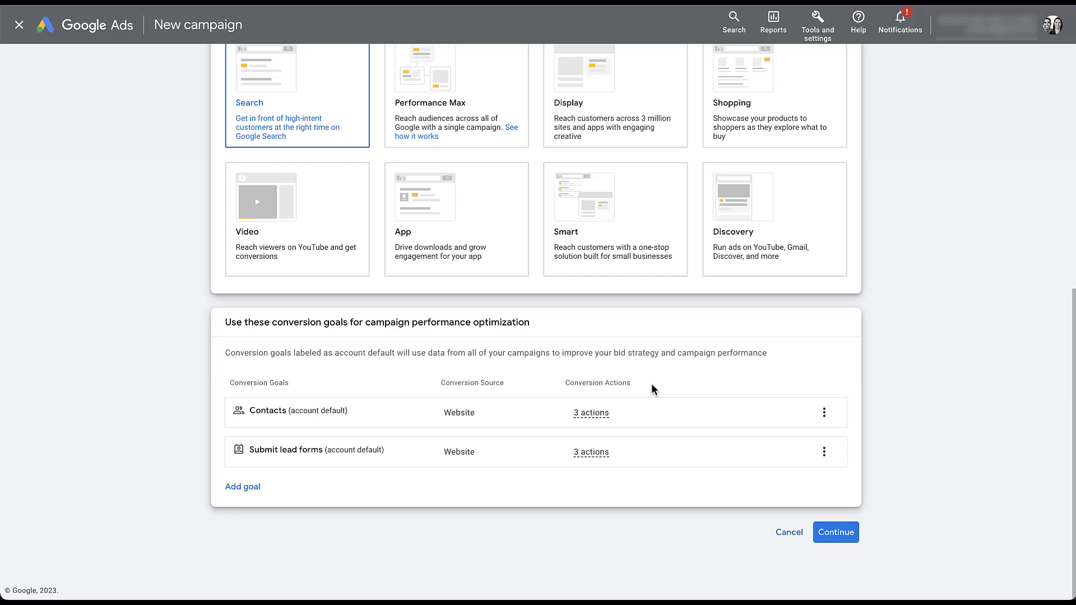
pyautogui.moveTo(591, 413)
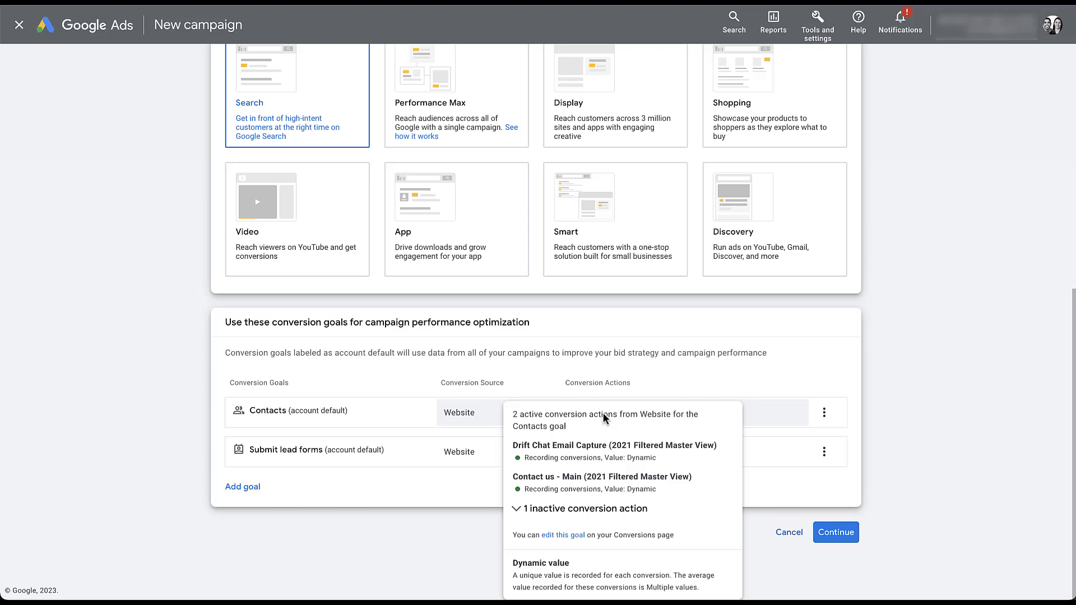
pyautogui.moveTo(877, 419)
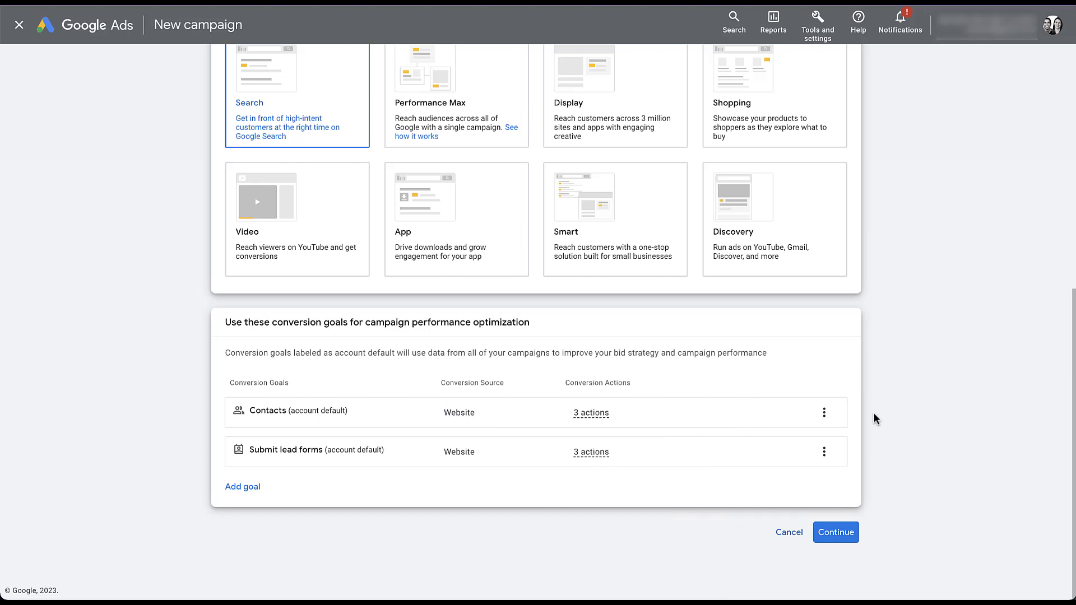
pyautogui.moveTo(343, 471)
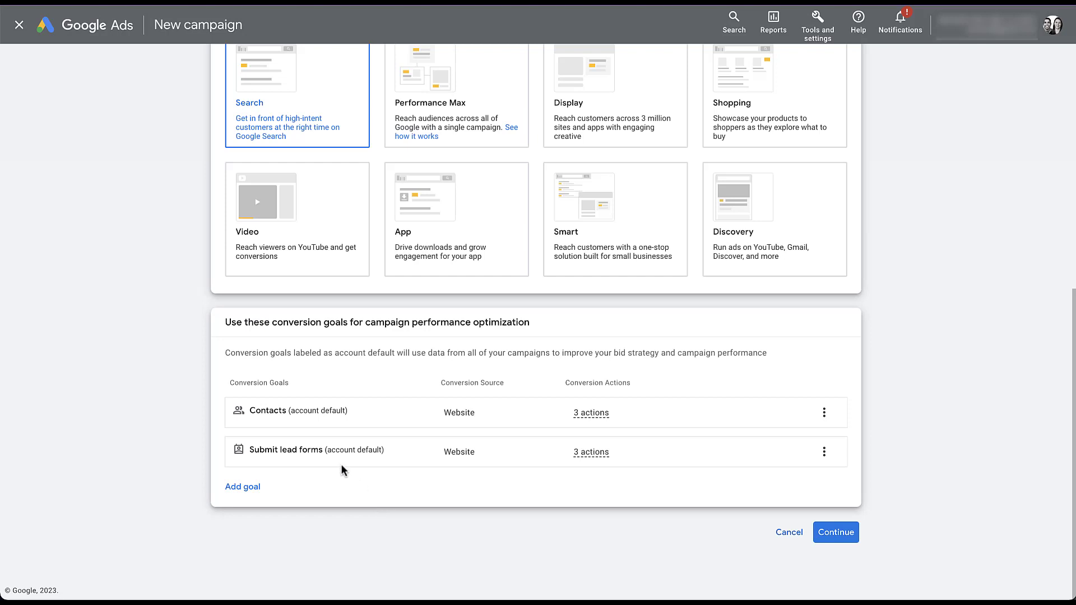
pyautogui.moveTo(490, 488)
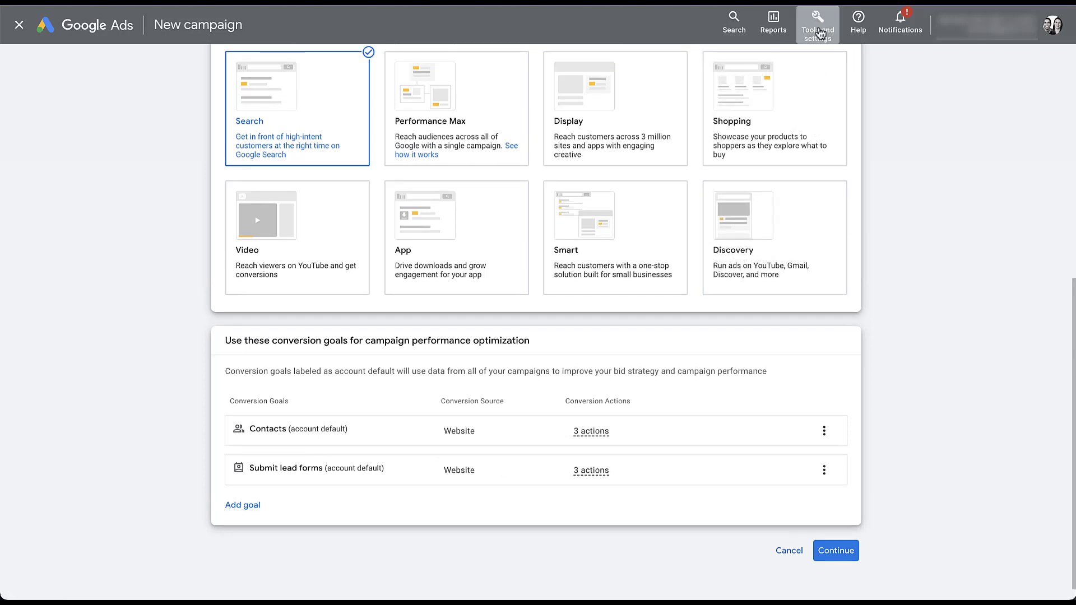
# Go to Tools and settings > Measurement > Conversions to view the goals summary
pyautogui.click(818, 22)
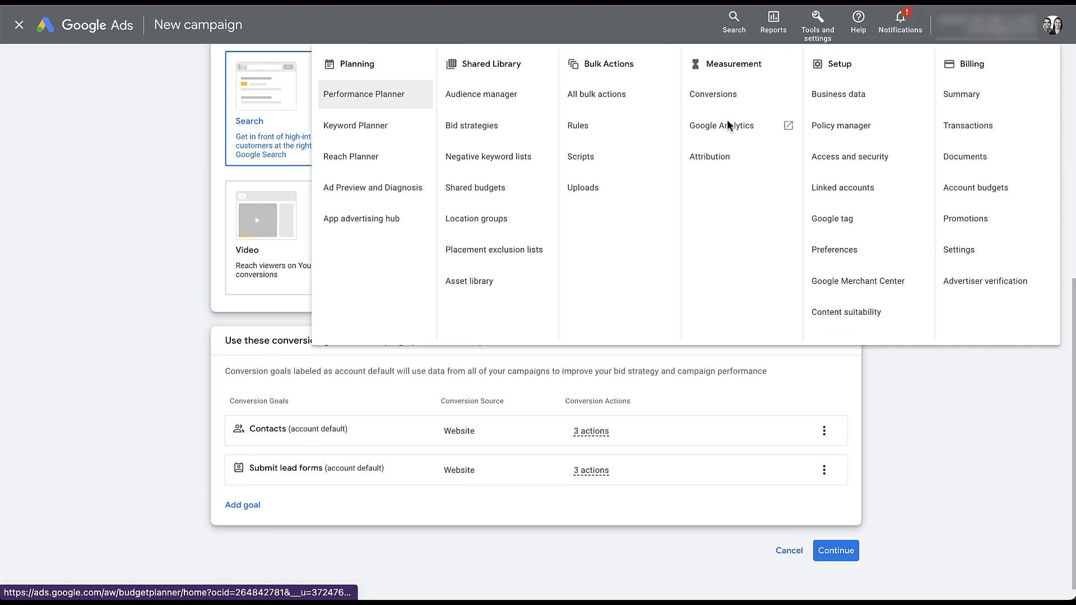
pyautogui.click(712, 94)
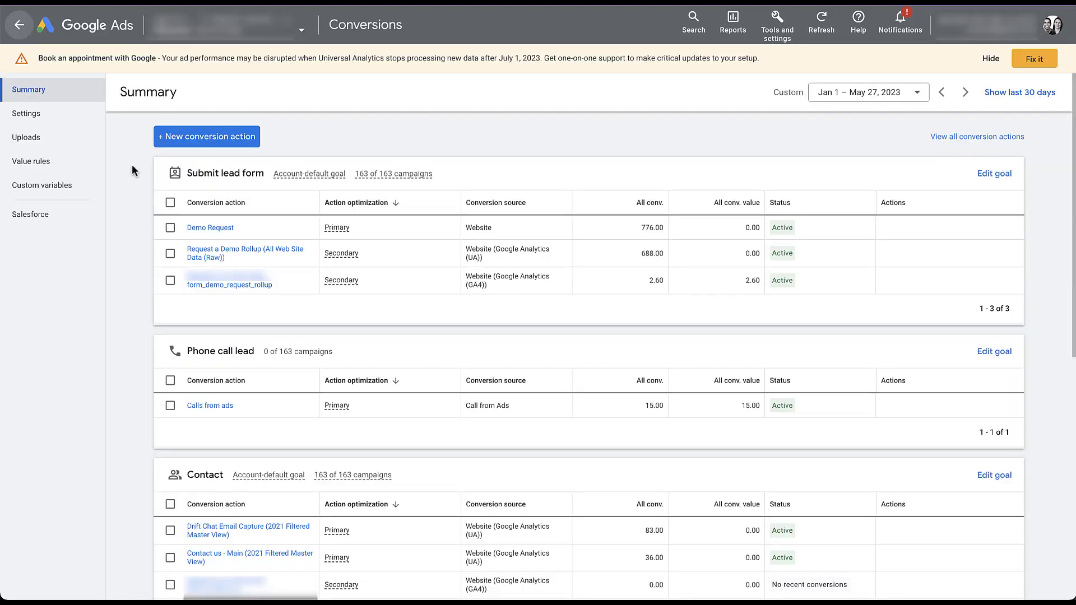
pyautogui.moveTo(277, 194)
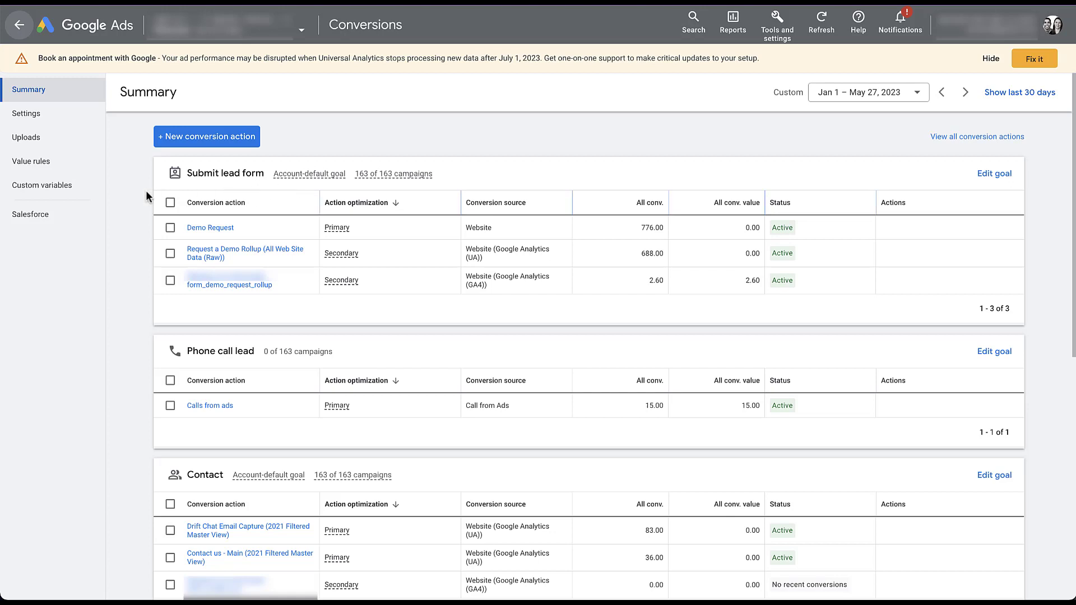
pyautogui.moveTo(257, 492)
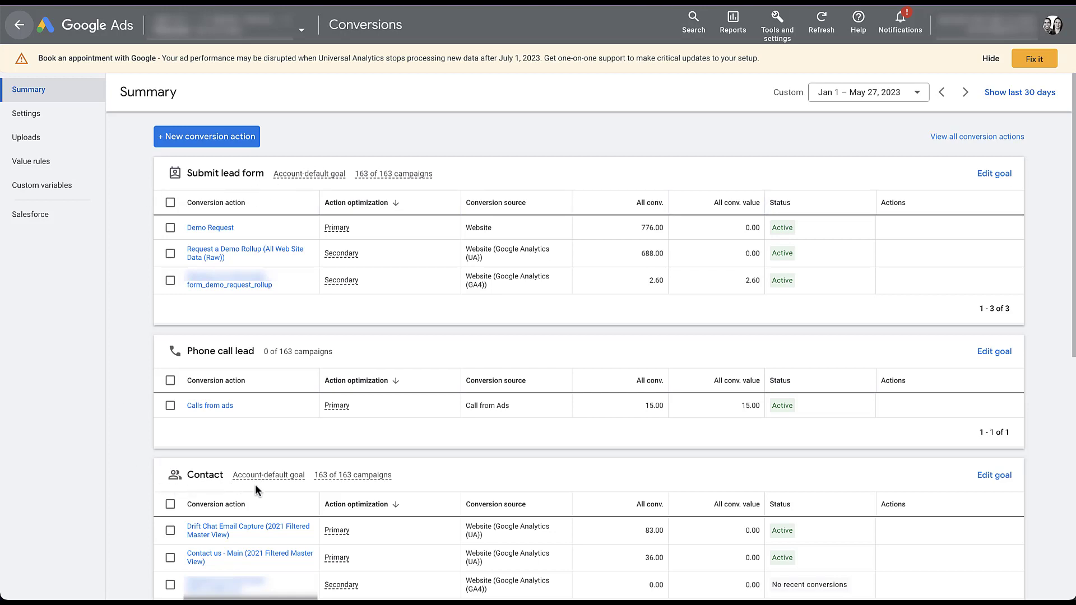
pyautogui.moveTo(136, 346)
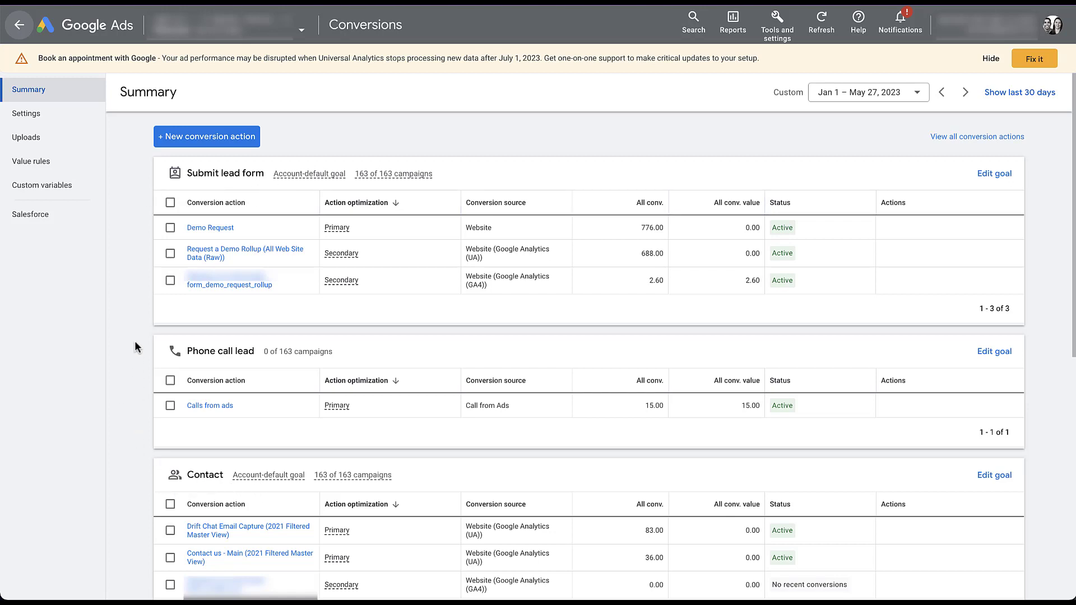
pyautogui.moveTo(265, 363)
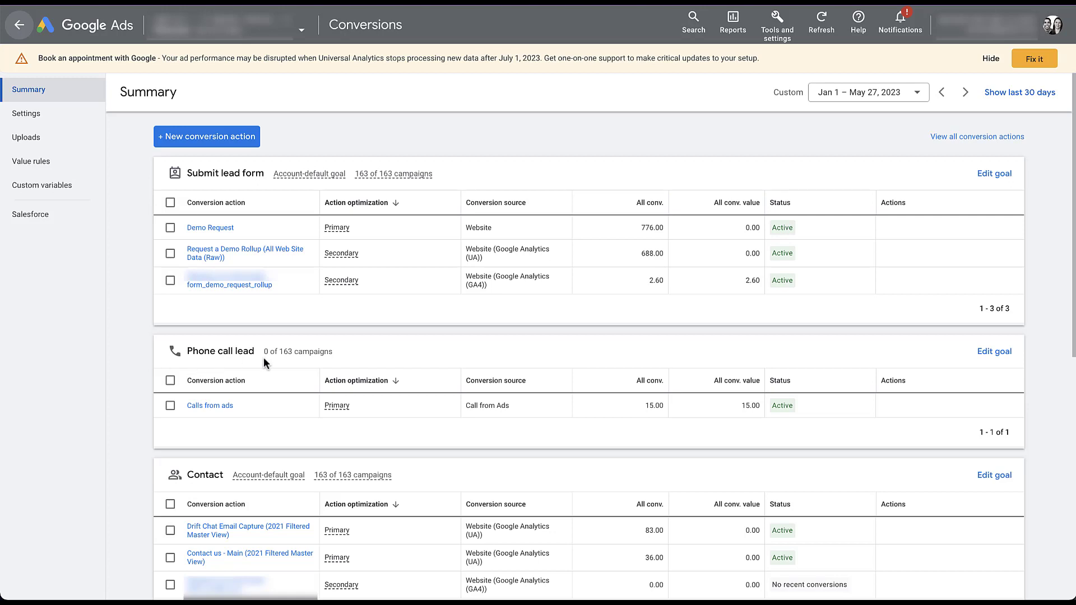
pyautogui.moveTo(303, 367)
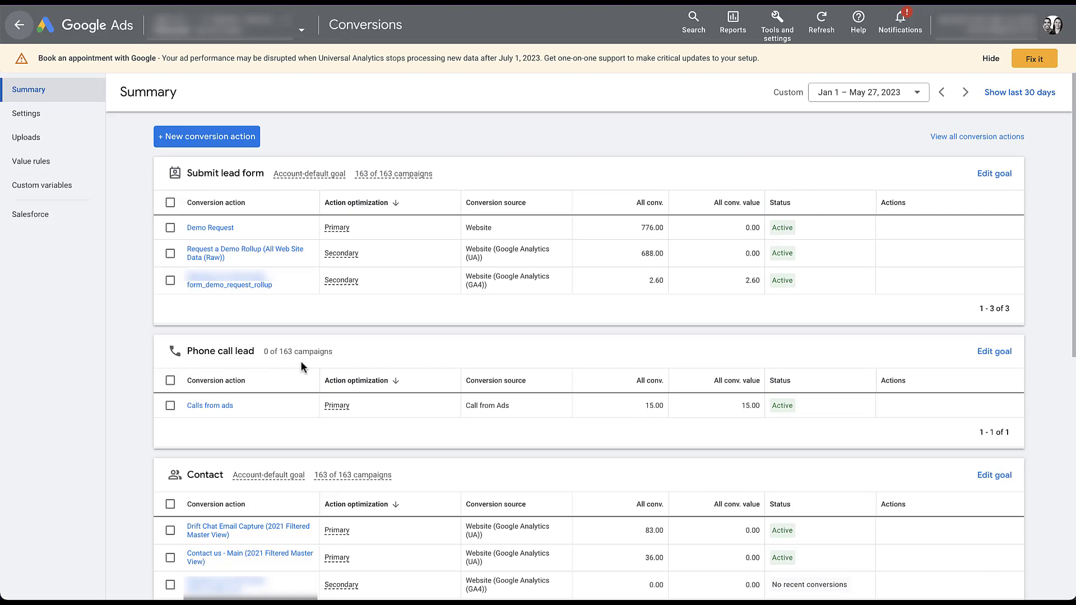
pyautogui.moveTo(260, 369)
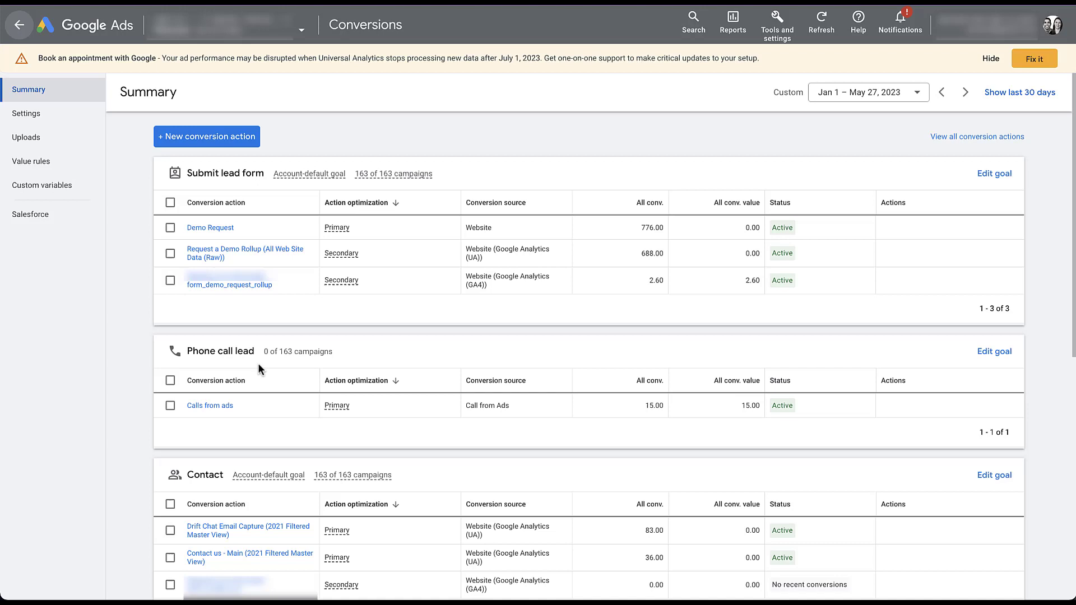
pyautogui.moveTo(127, 354)
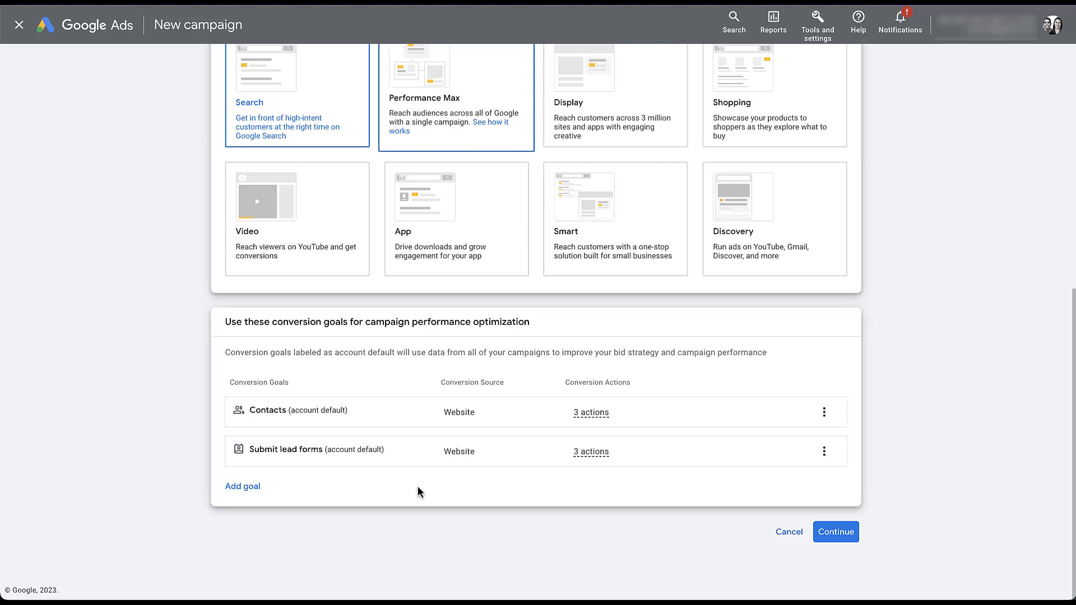
pyautogui.moveTo(423, 495)
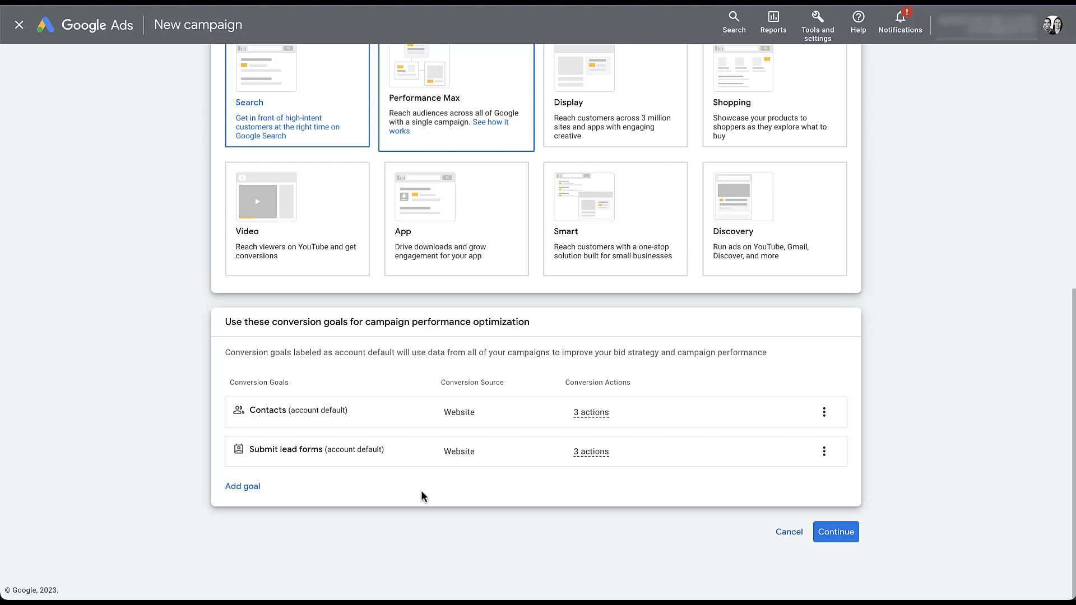
pyautogui.click(242, 487)
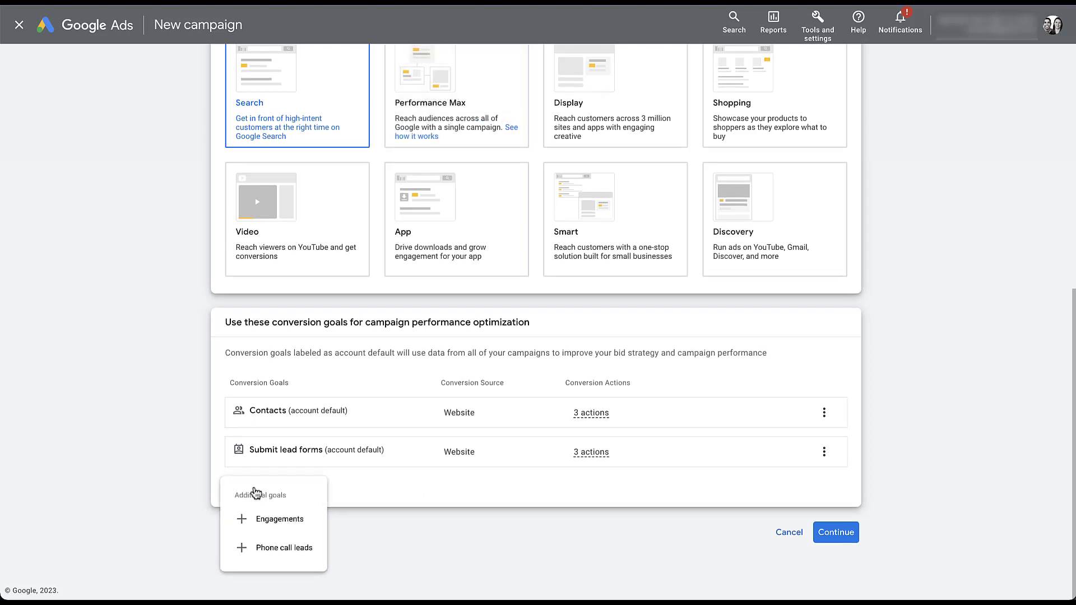
pyautogui.click(284, 548)
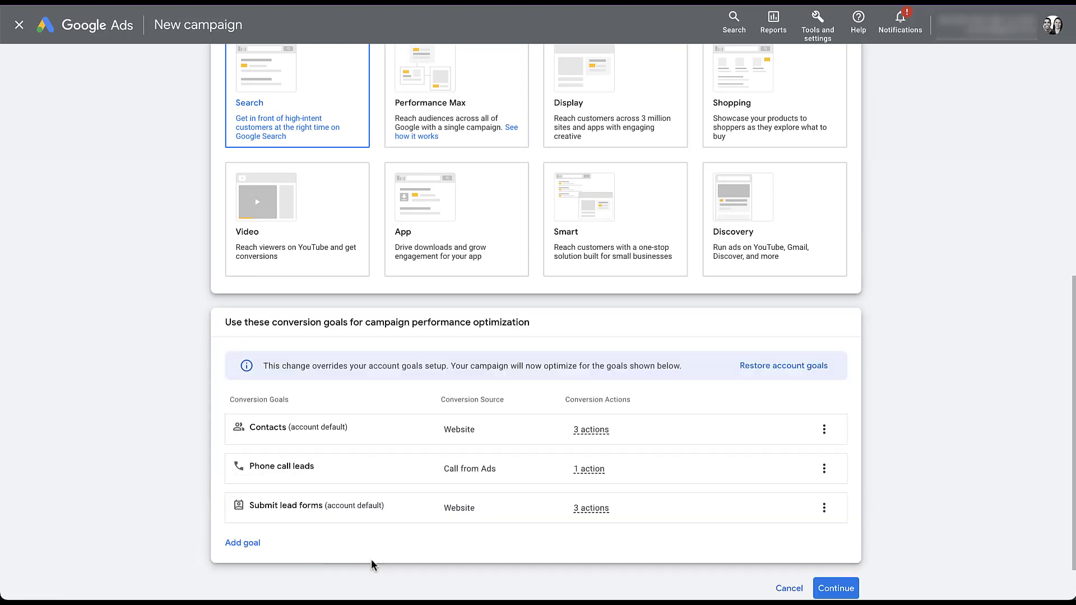
pyautogui.moveTo(445, 379)
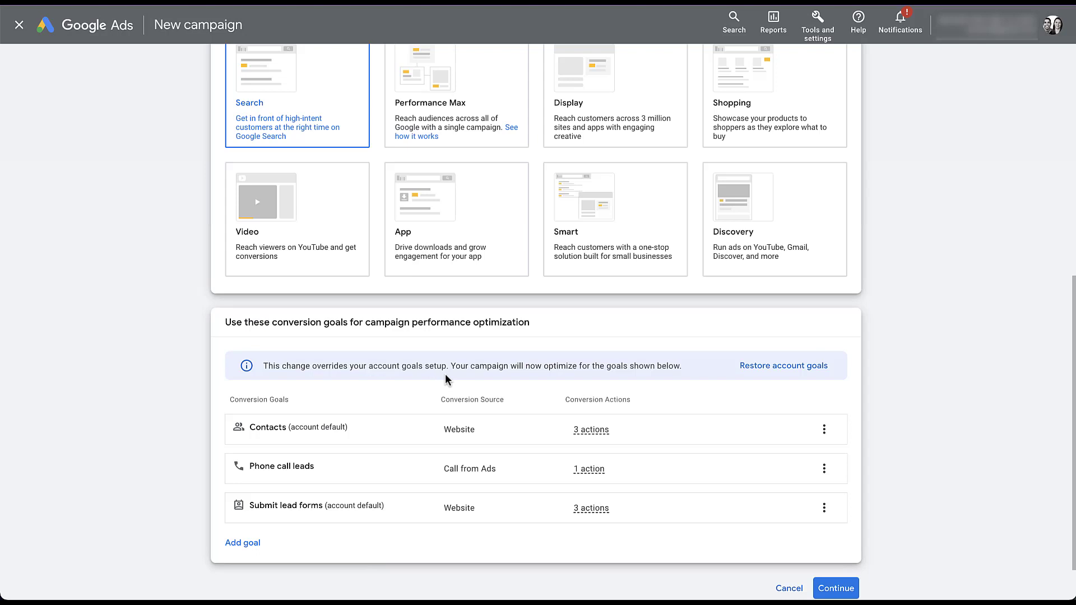
pyautogui.moveTo(878, 451)
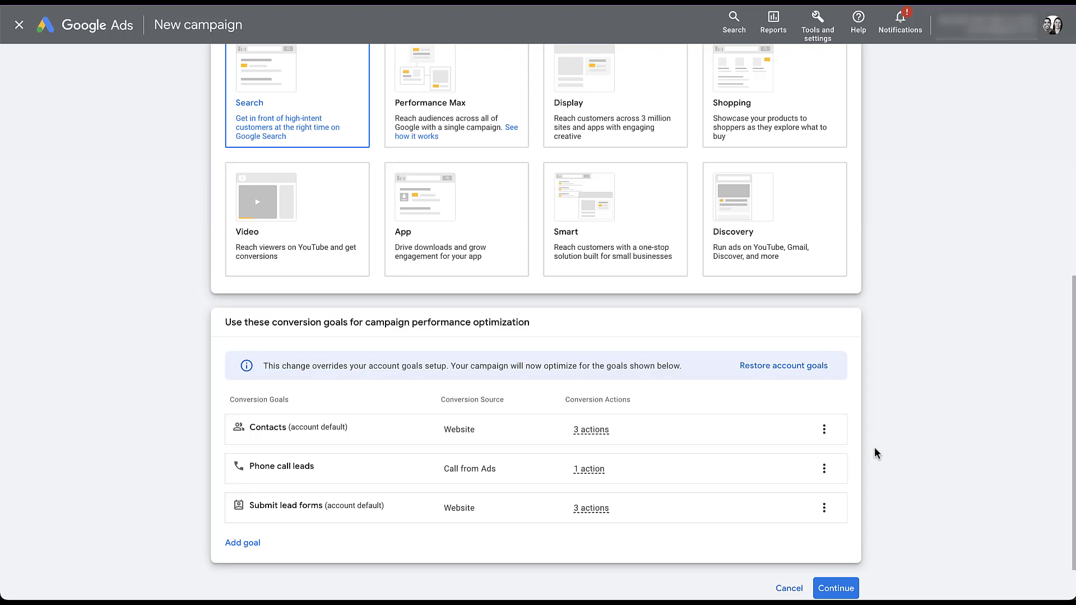
pyautogui.moveTo(854, 519)
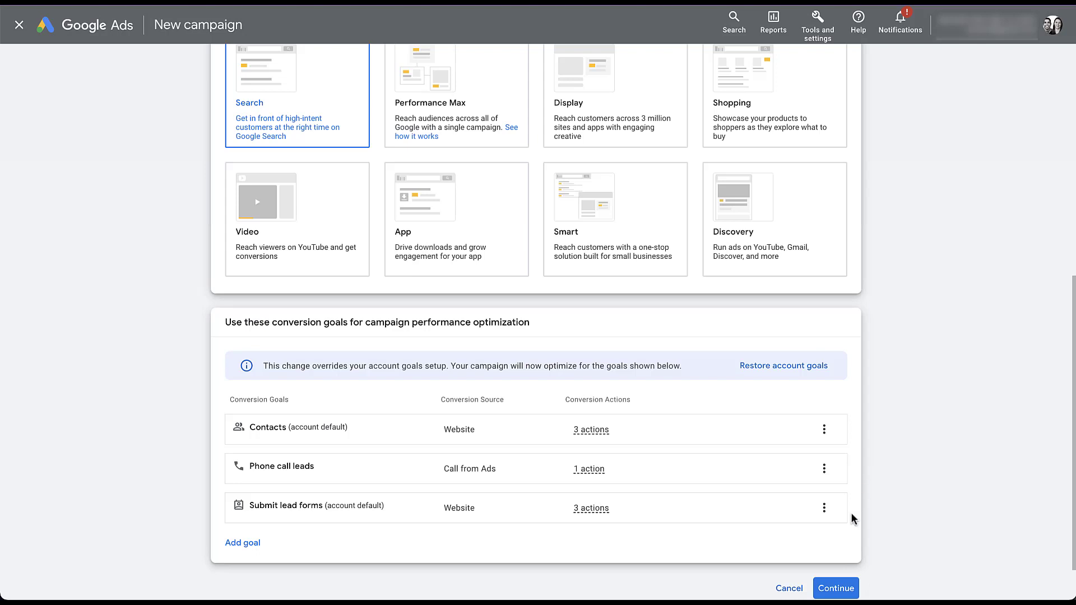
pyautogui.moveTo(824, 429)
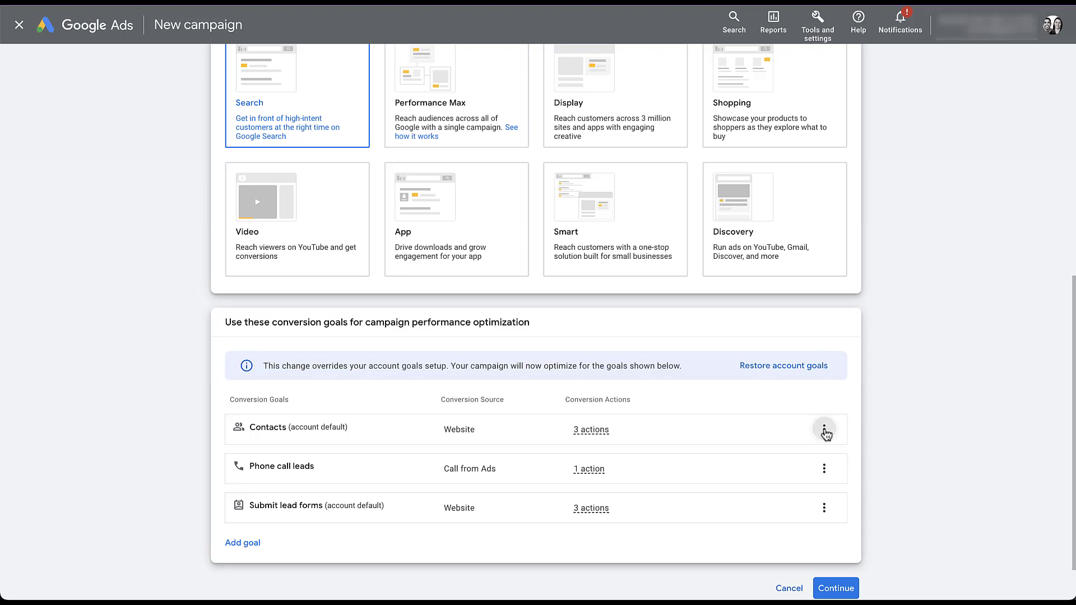
# Remove the Contacts goal from the new campaign and return to All campaigns
pyautogui.click(825, 430)
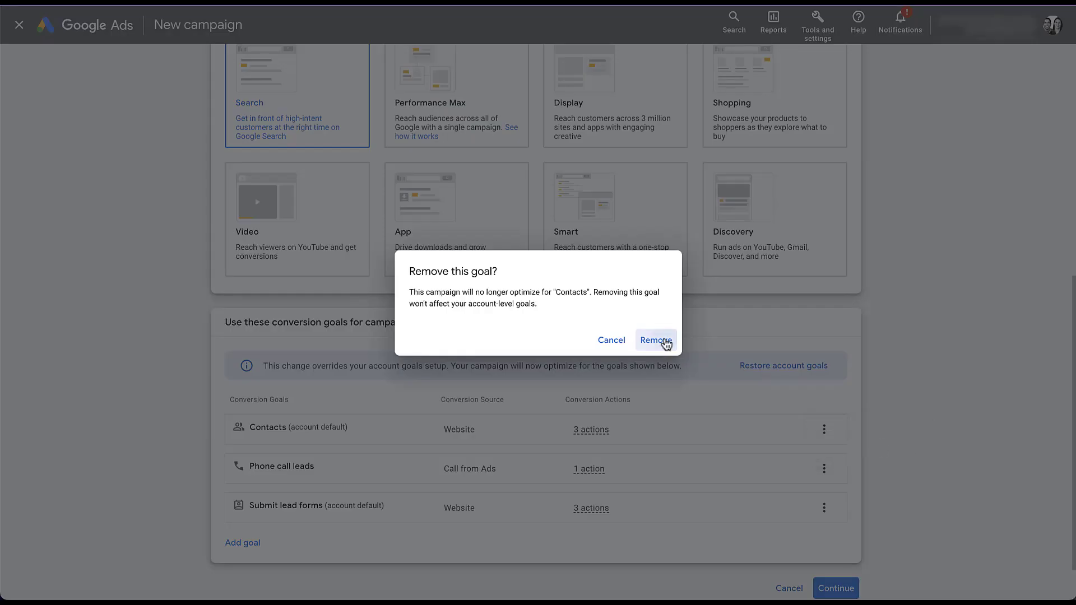
pyautogui.click(655, 340)
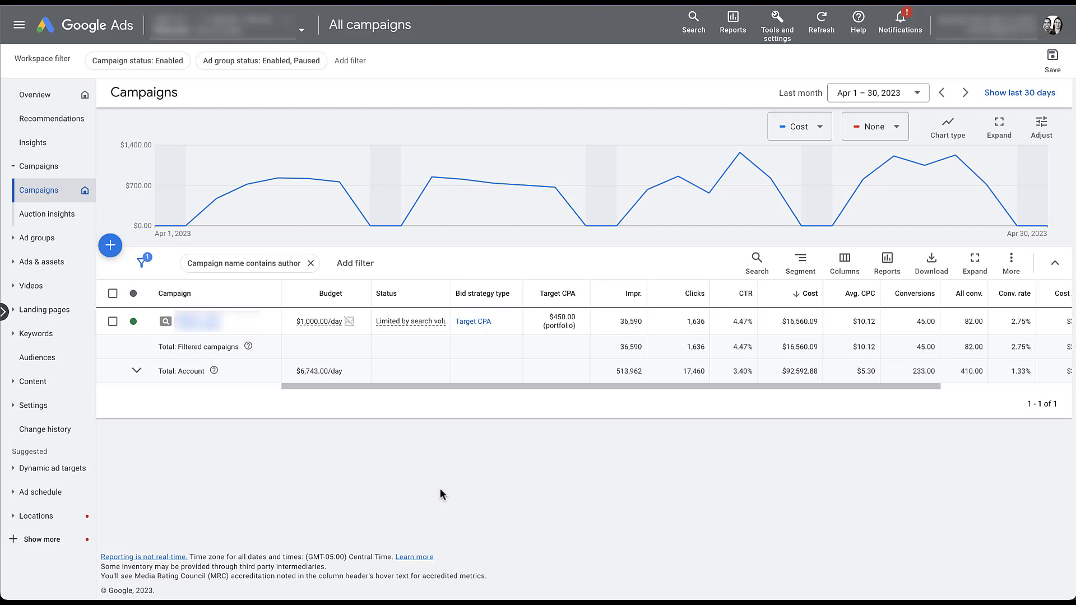
# Segment the Target CPA campaign's table by Conversions > Conversion action
pyautogui.click(800, 259)
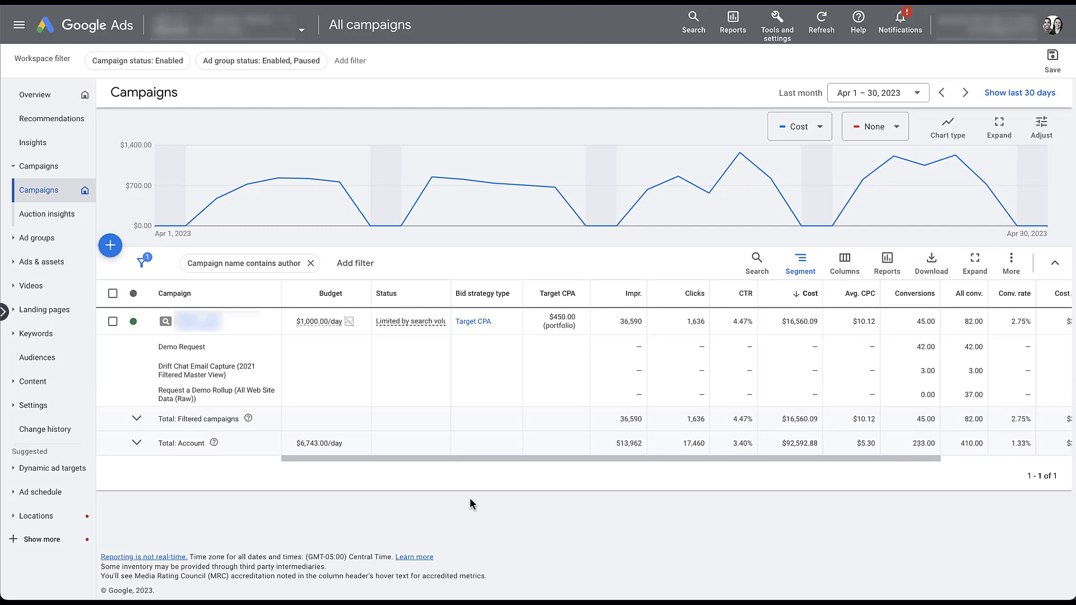
pyautogui.moveTo(893, 399)
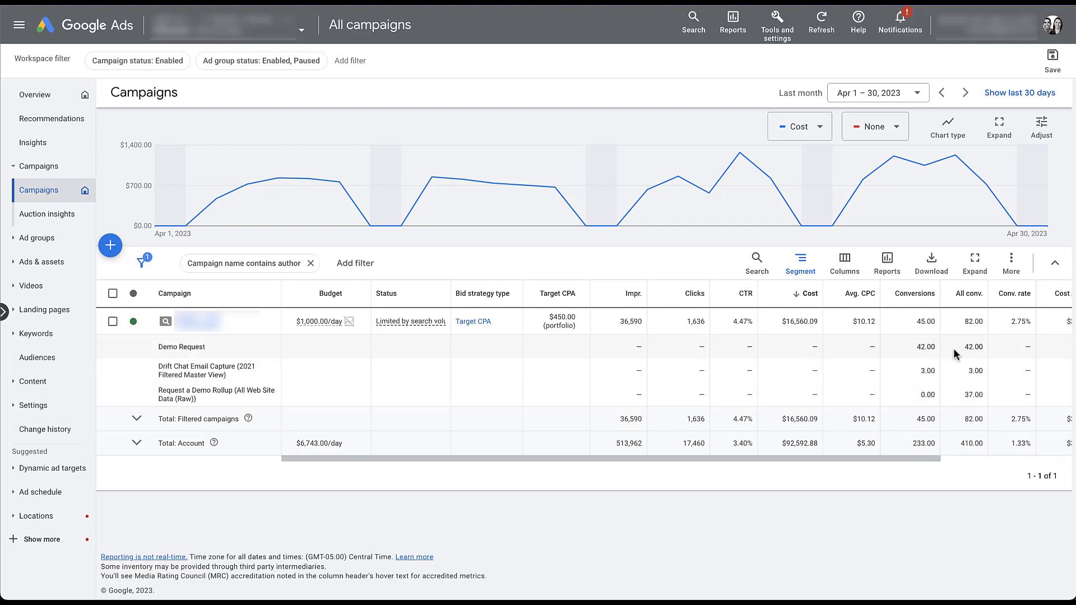
pyautogui.moveTo(955, 401)
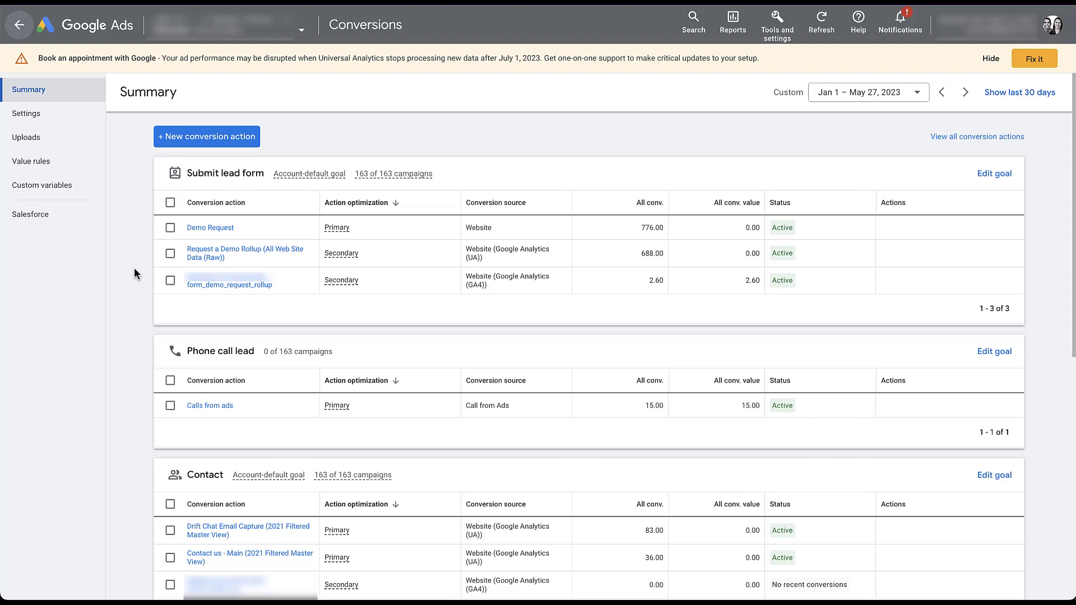
pyautogui.moveTo(140, 219)
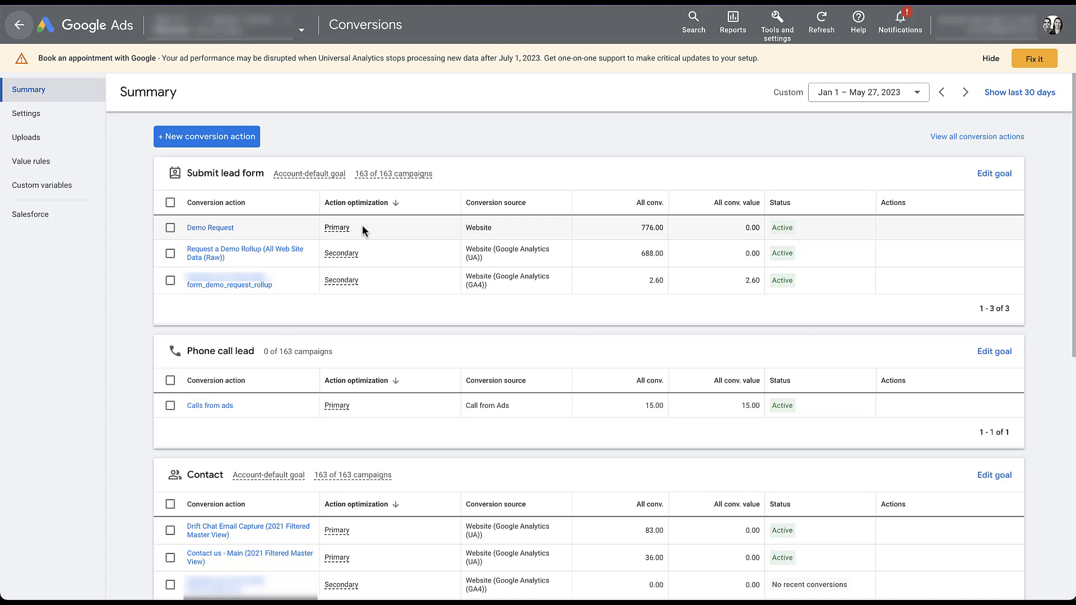
pyautogui.moveTo(393, 265)
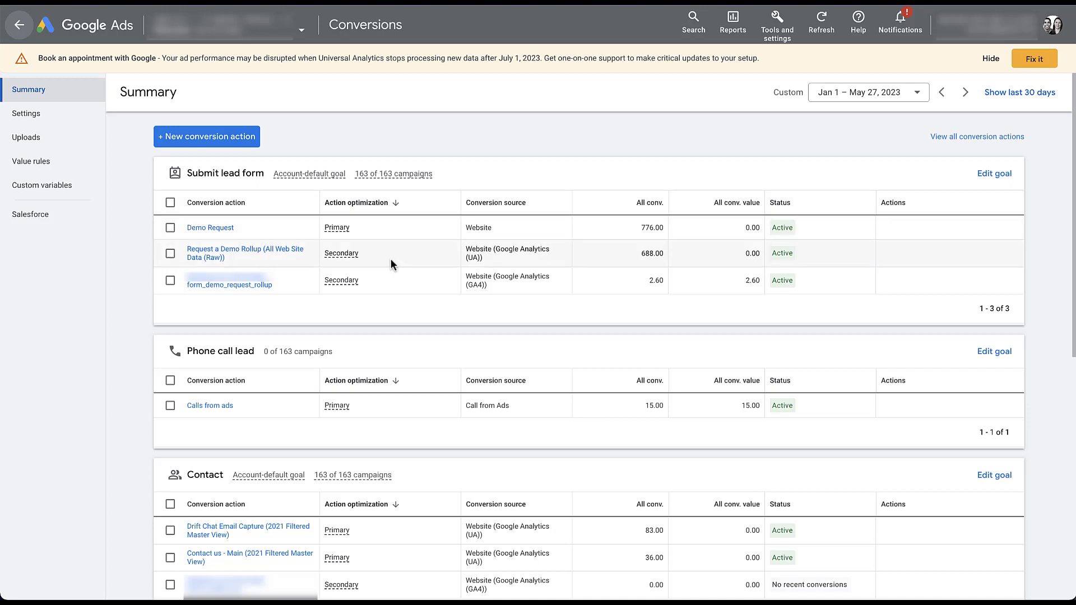
pyautogui.moveTo(396, 261)
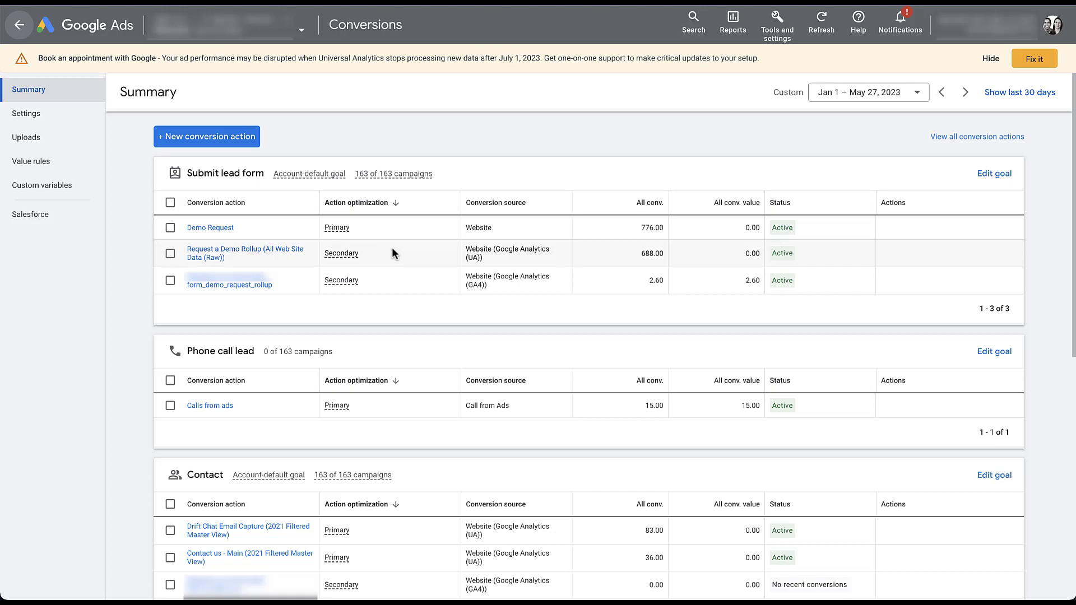
pyautogui.moveTo(378, 256)
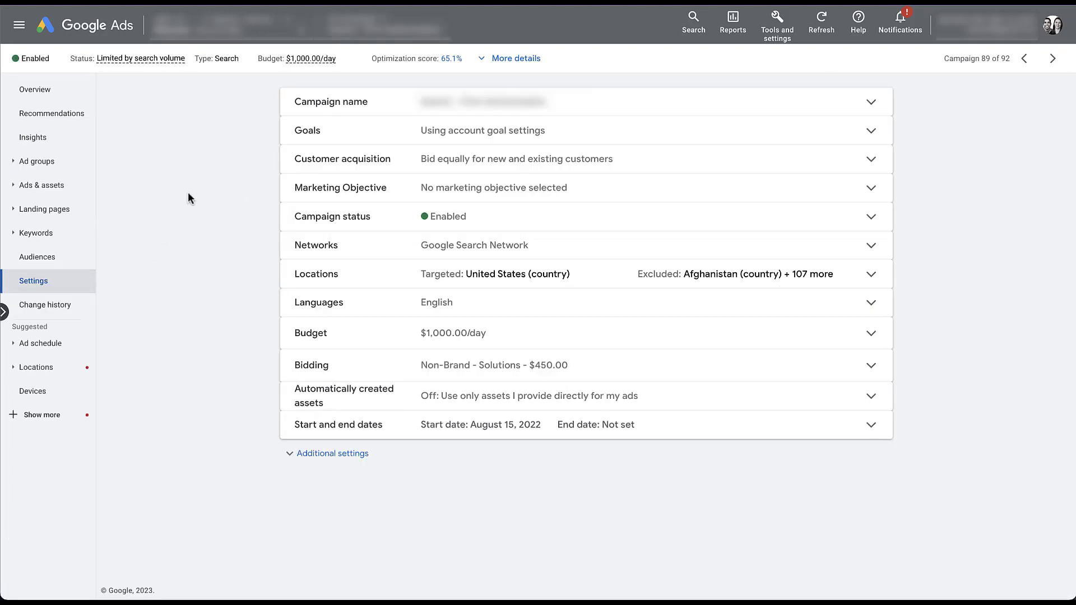
pyautogui.moveTo(285, 140)
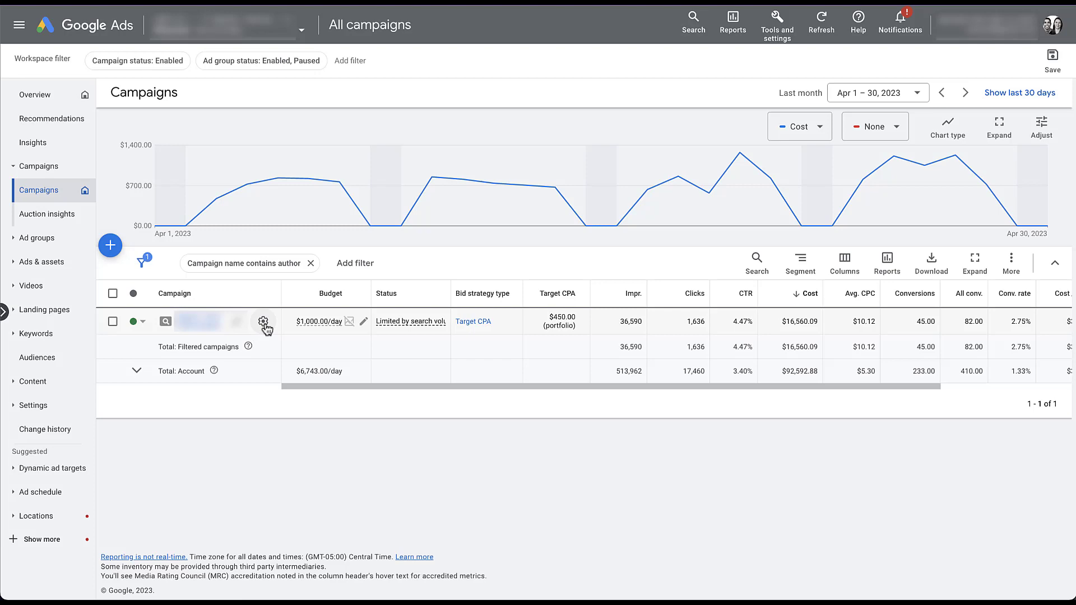
# In the existing campaign's Goals settings, select Use campaign-specific goal settings
pyautogui.click(262, 322)
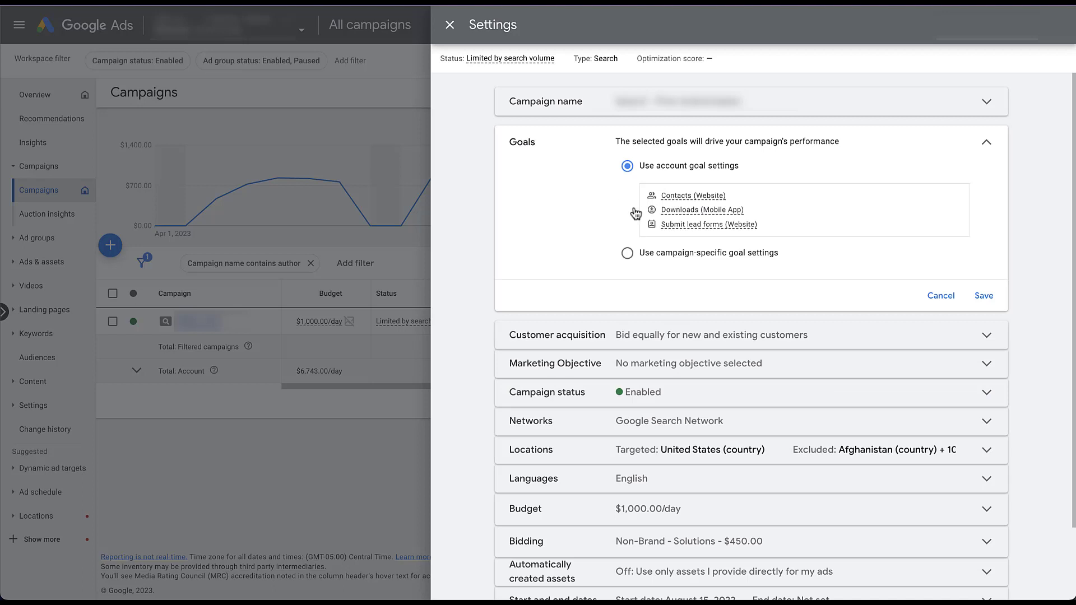
pyautogui.moveTo(611, 218)
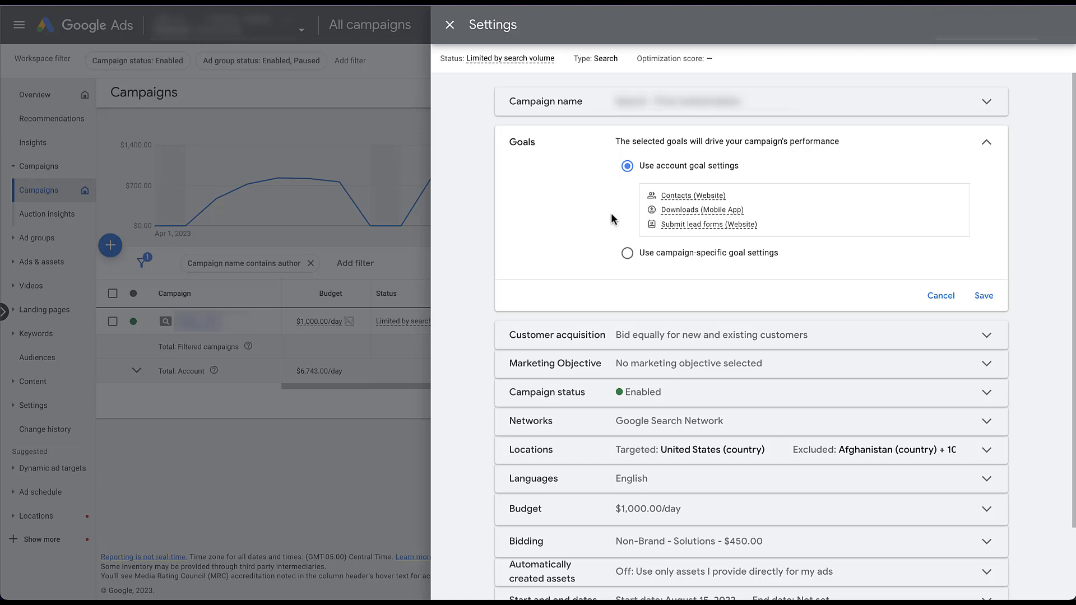
pyautogui.moveTo(625, 263)
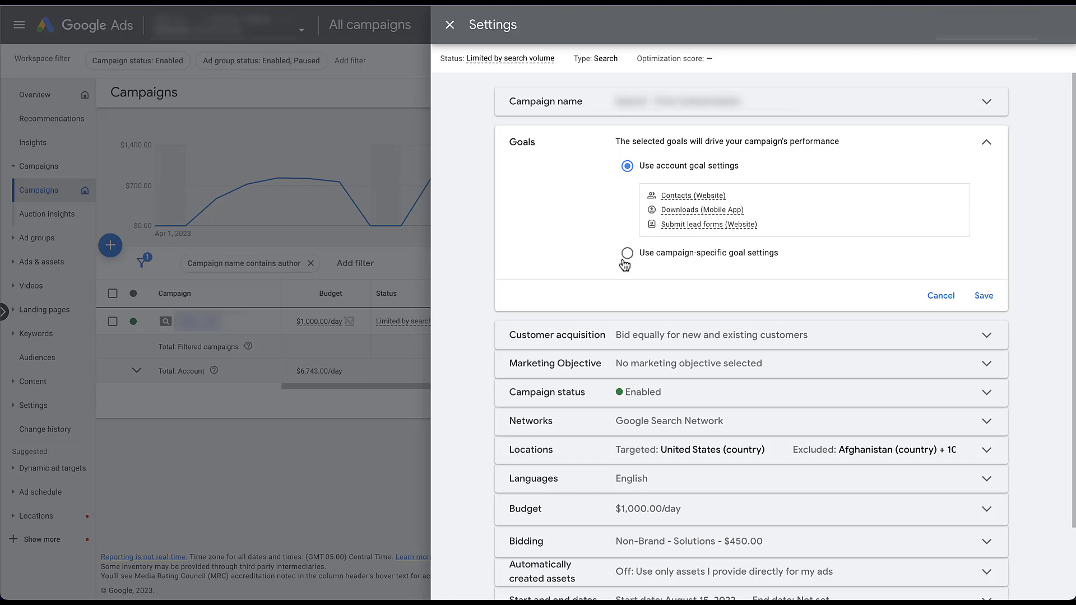
pyautogui.click(627, 253)
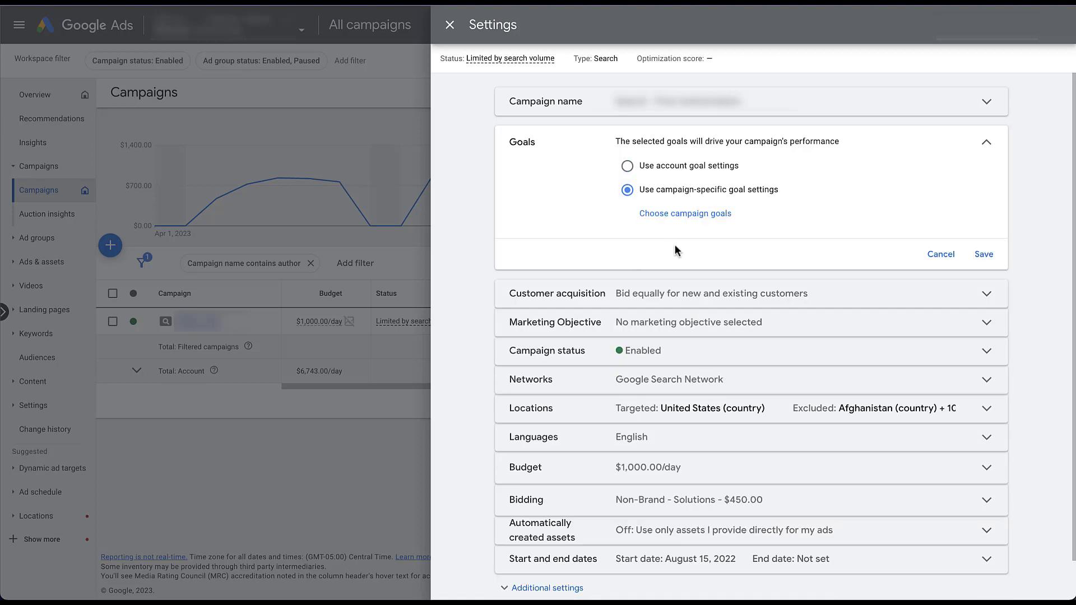
# Choose Submit lead forms (Website) as the campaign's only conversion goal
pyautogui.click(685, 214)
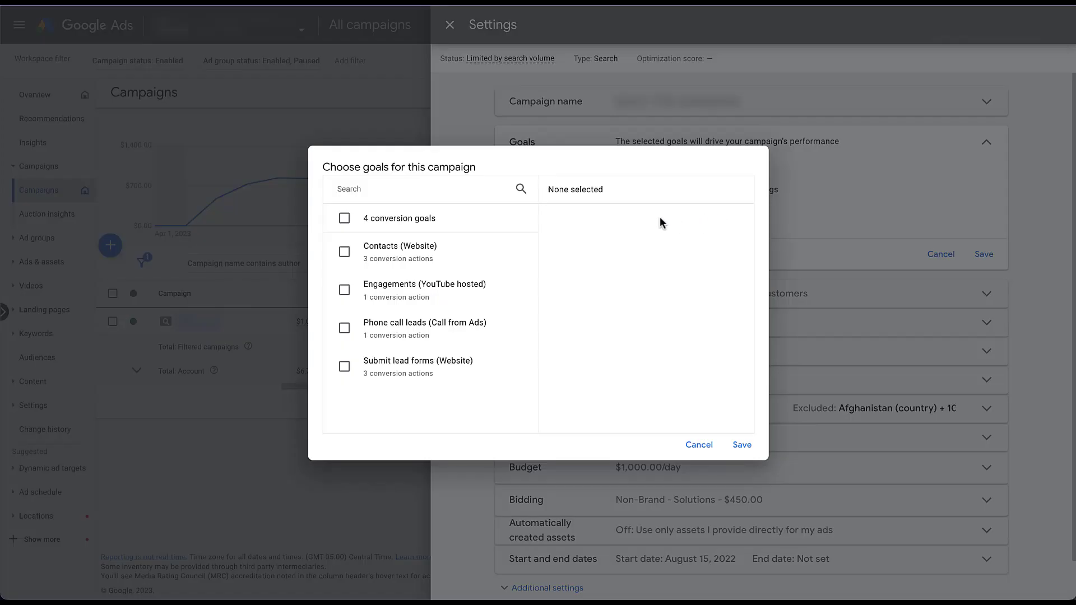
pyautogui.moveTo(509, 290)
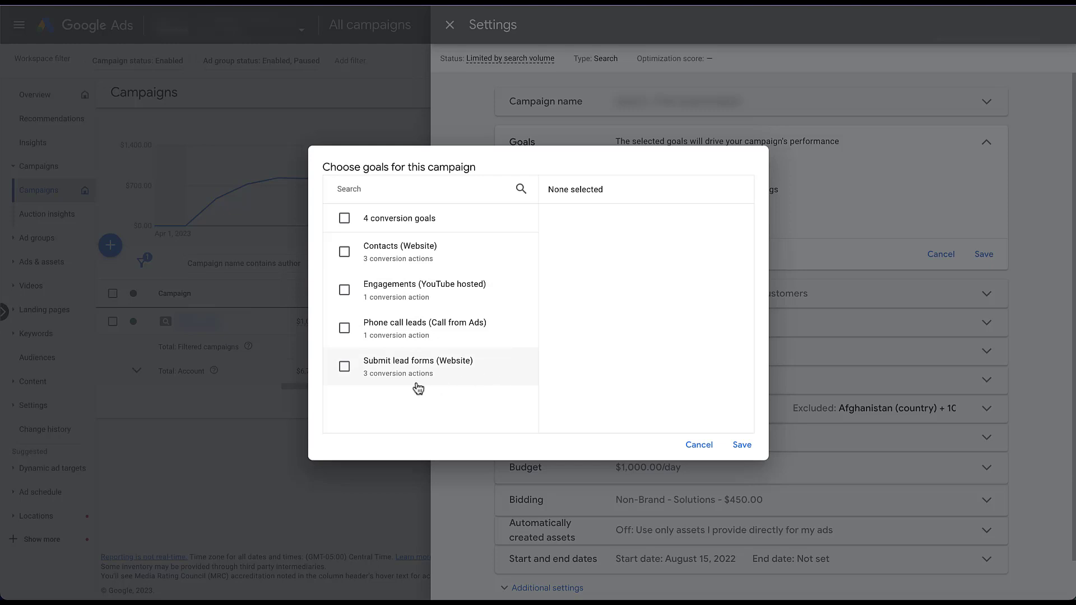
pyautogui.moveTo(451, 381)
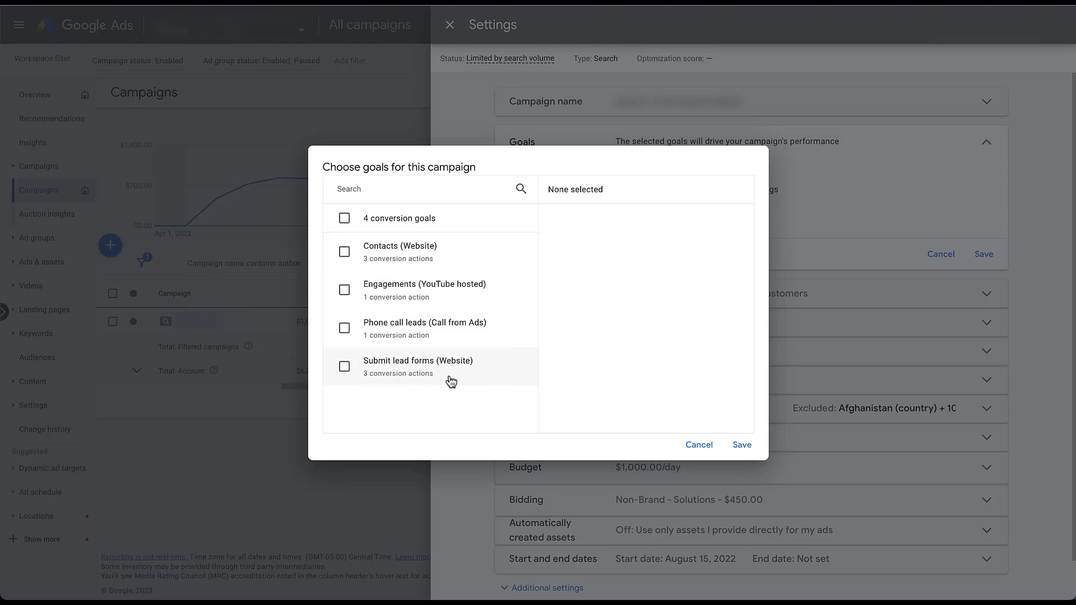
pyautogui.moveTo(517, 370)
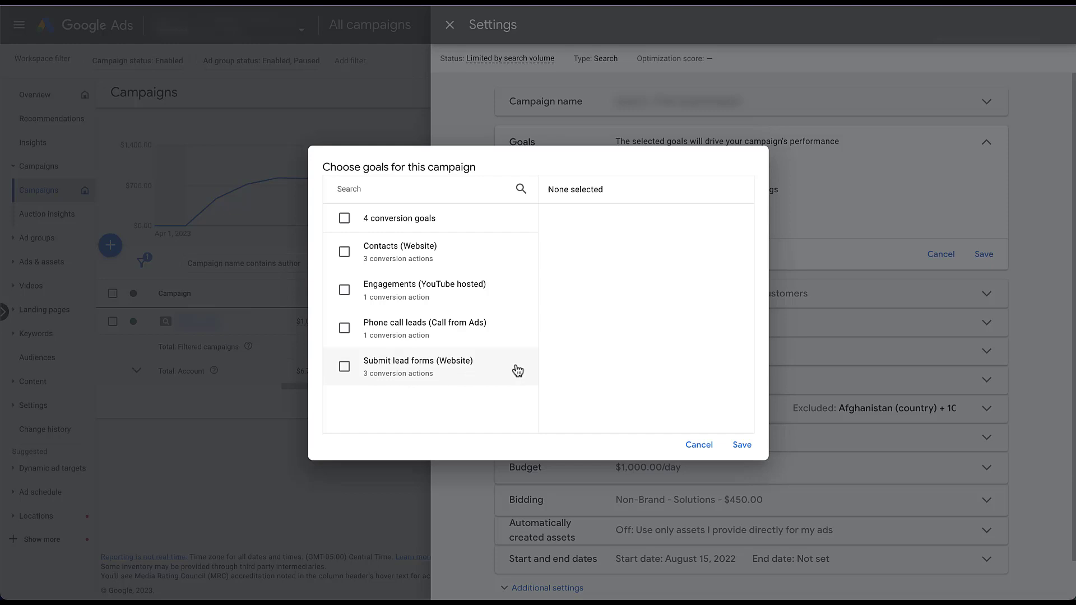
pyautogui.moveTo(367, 389)
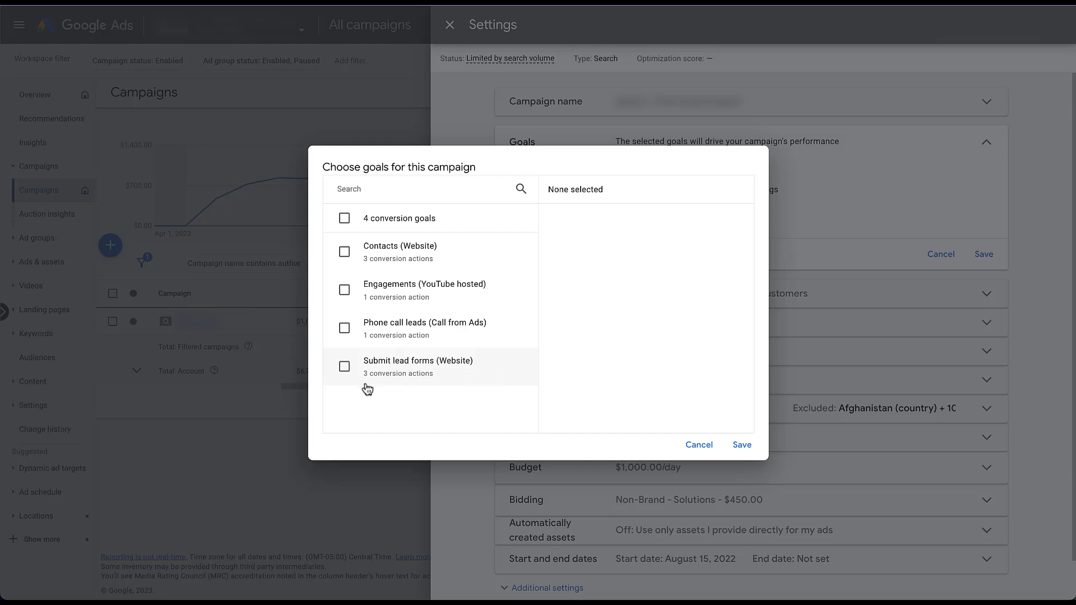
pyautogui.click(344, 366)
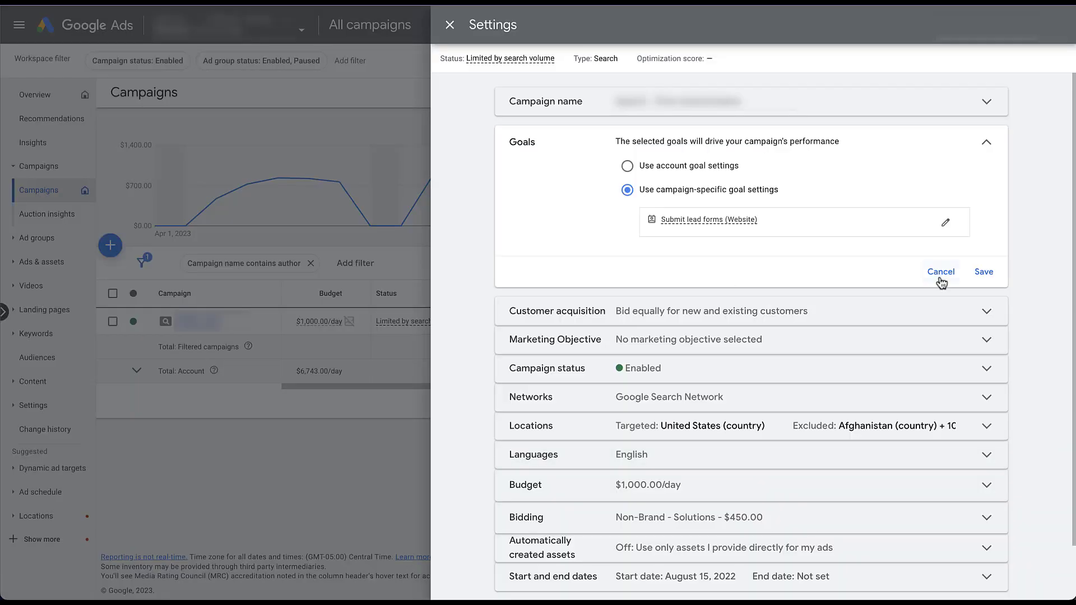
pyautogui.moveTo(991, 282)
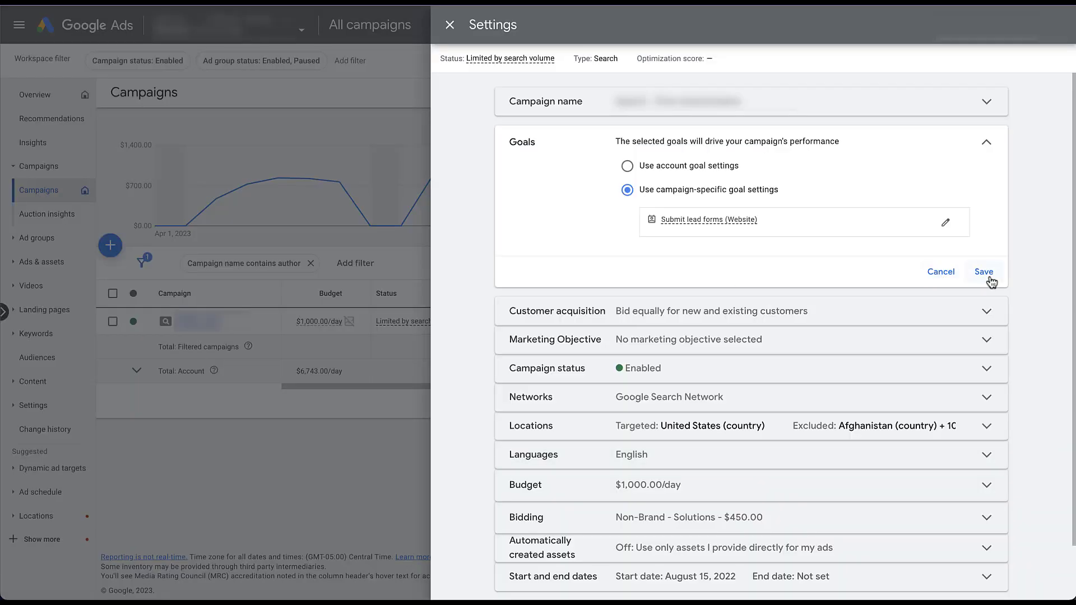